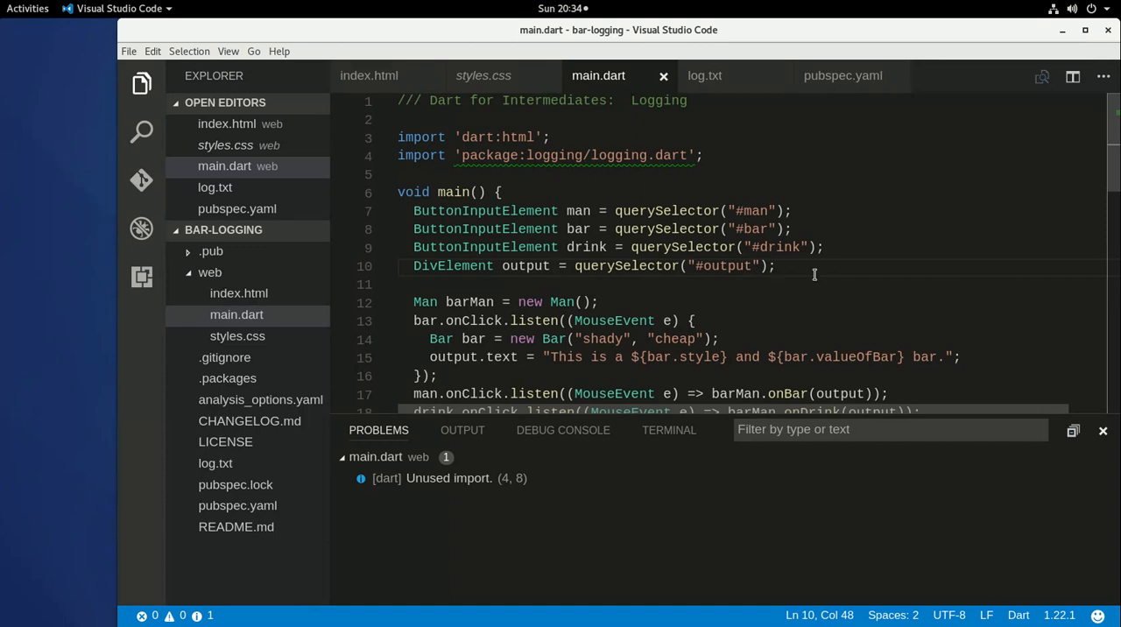
- Add import 'package:logging/logging.dart'; on blank line 11 below the dart:html import
click(774, 266)
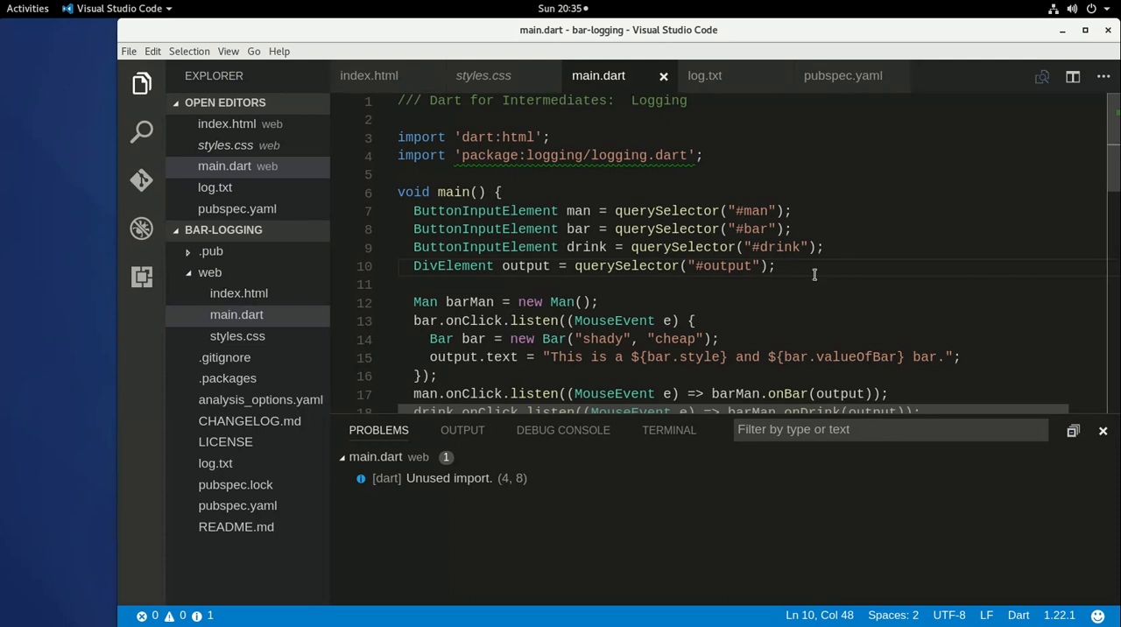
mouse_move(755, 297)
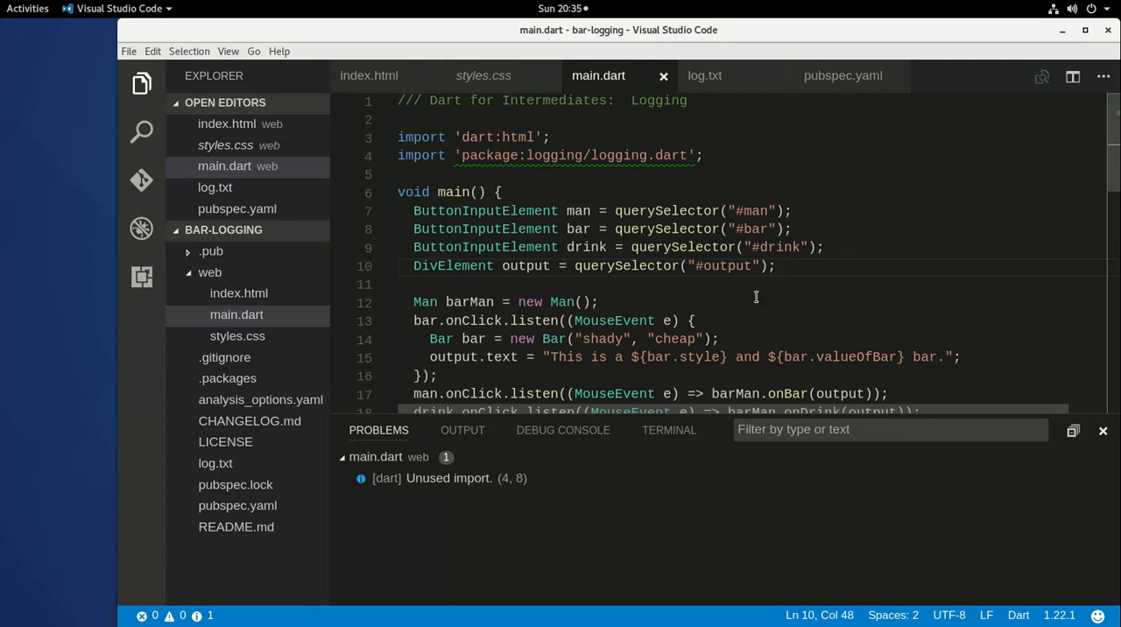
mouse_move(571, 286)
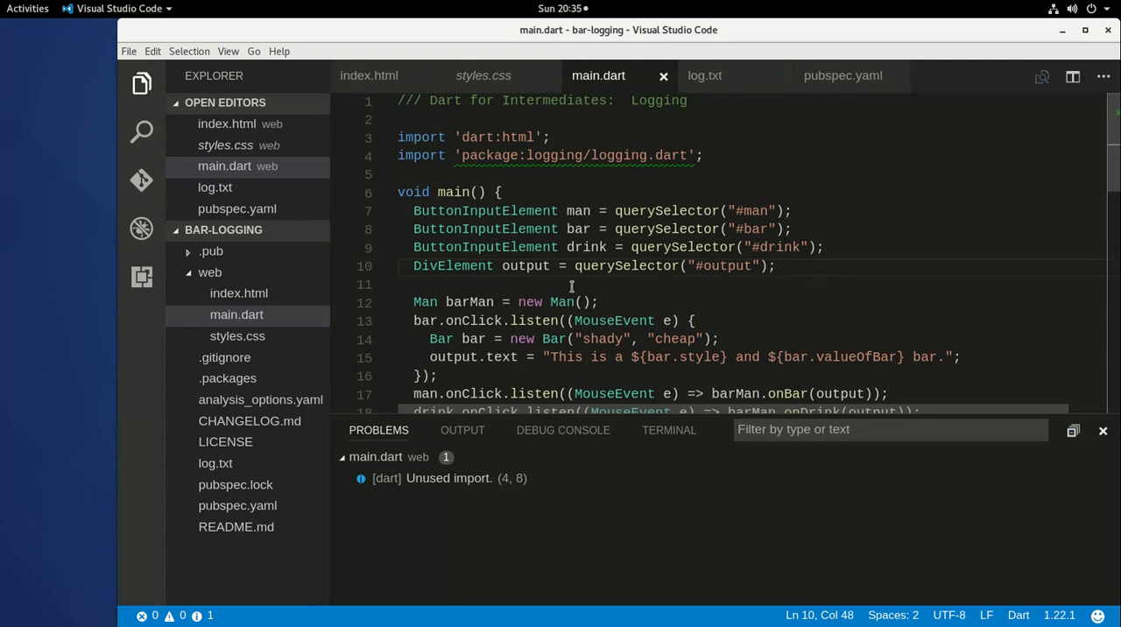
mouse_move(657, 286)
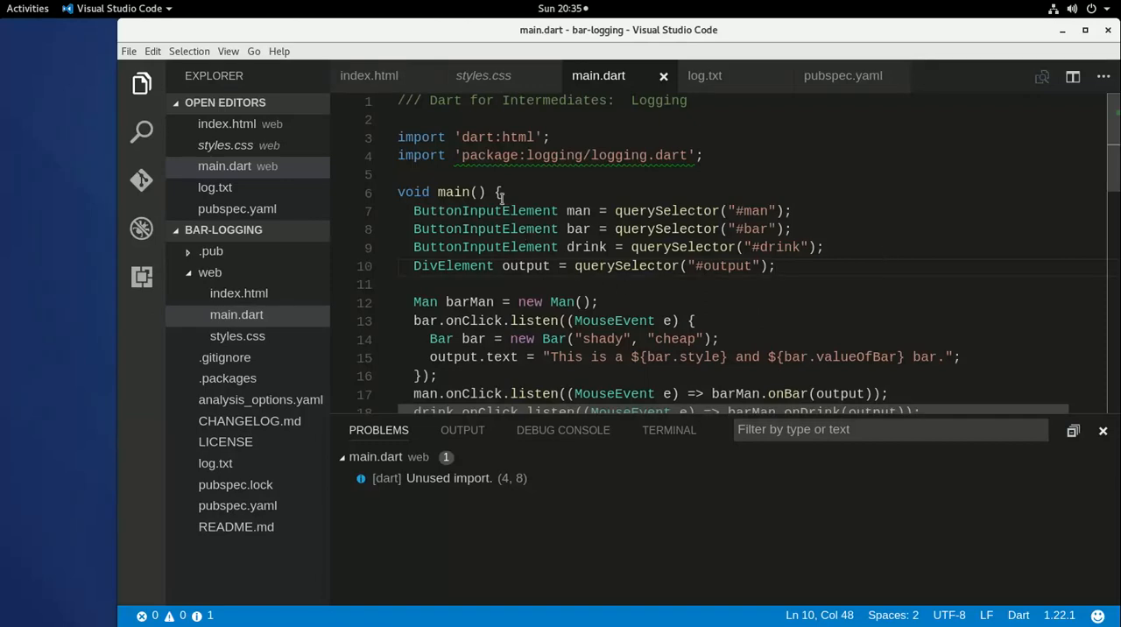
mouse_move(626, 266)
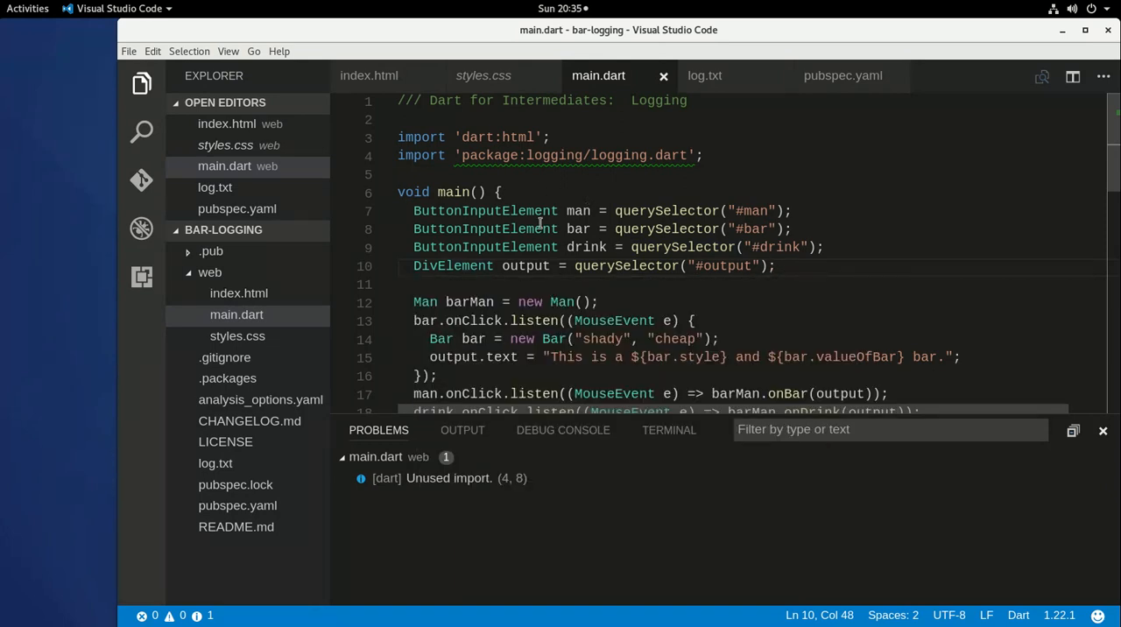
mouse_move(955, 350)
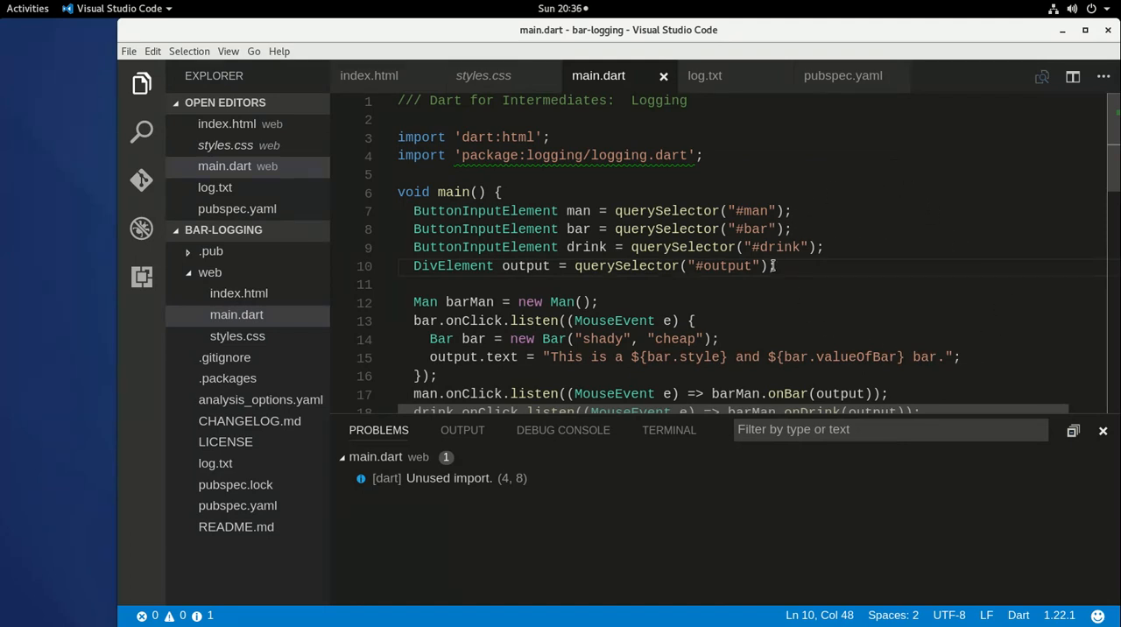
mouse_move(528, 216)
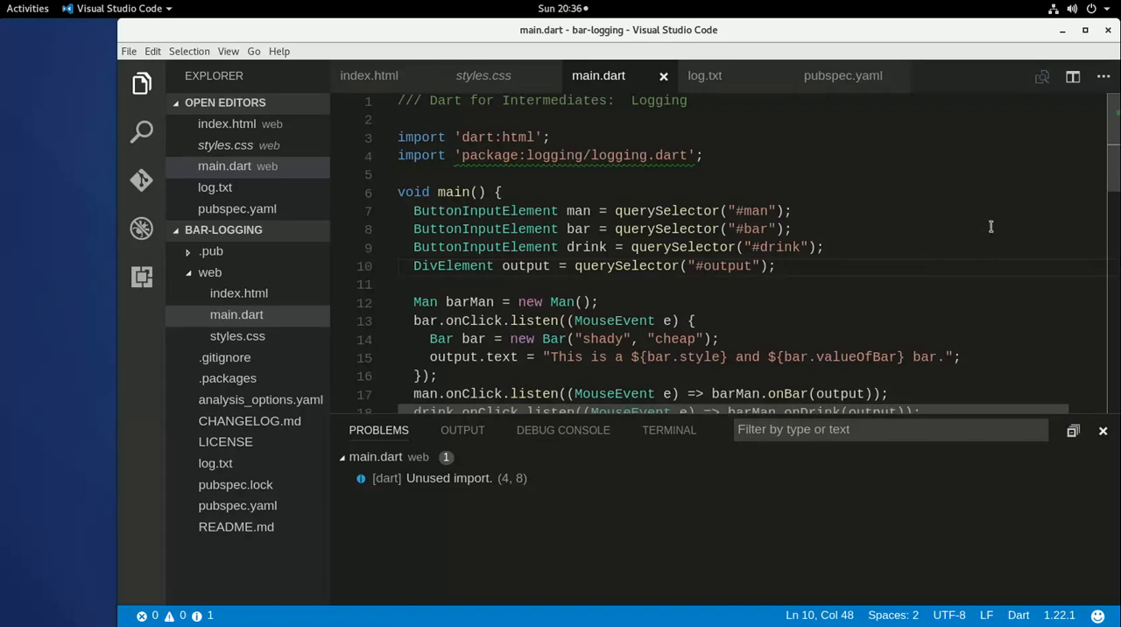
mouse_move(909, 205)
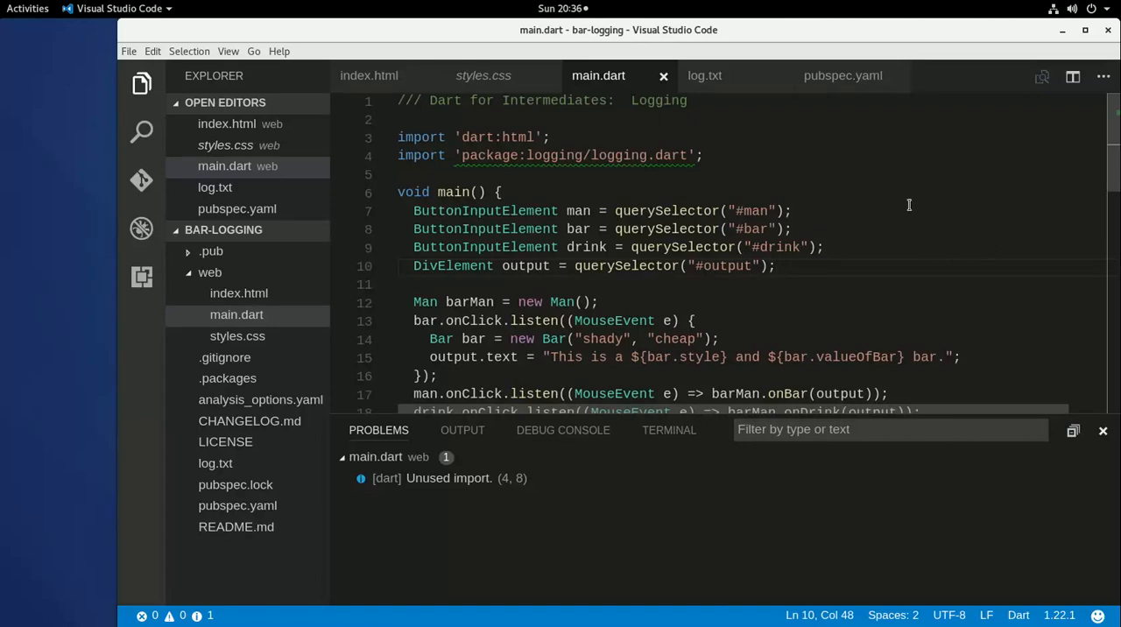
mouse_move(908, 247)
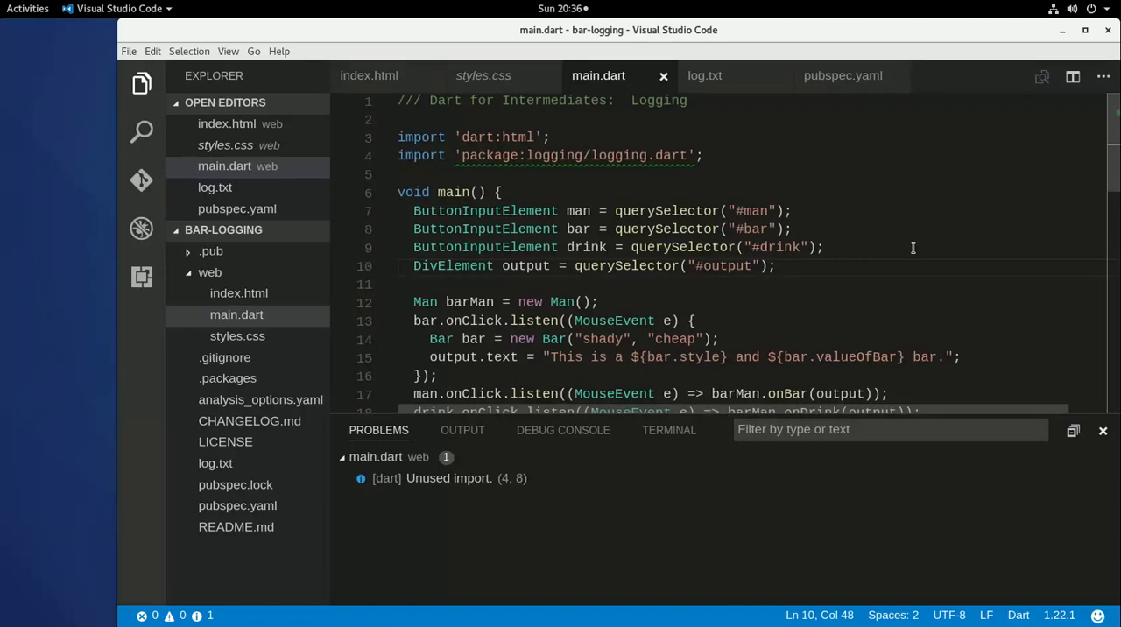
click(774, 266)
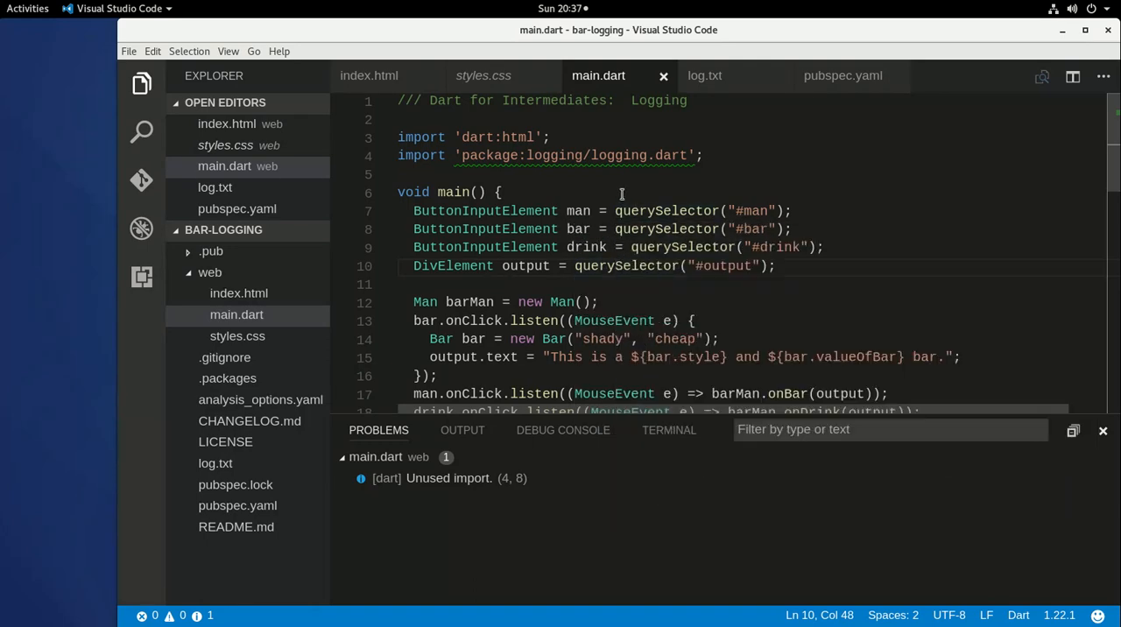
mouse_move(713, 184)
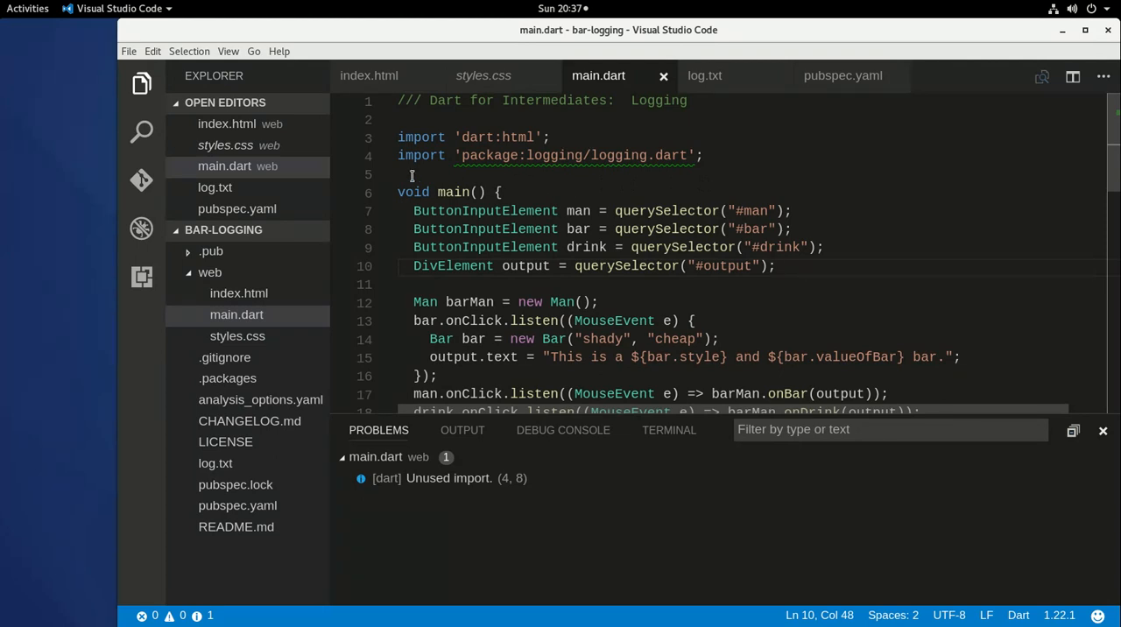
mouse_move(740, 187)
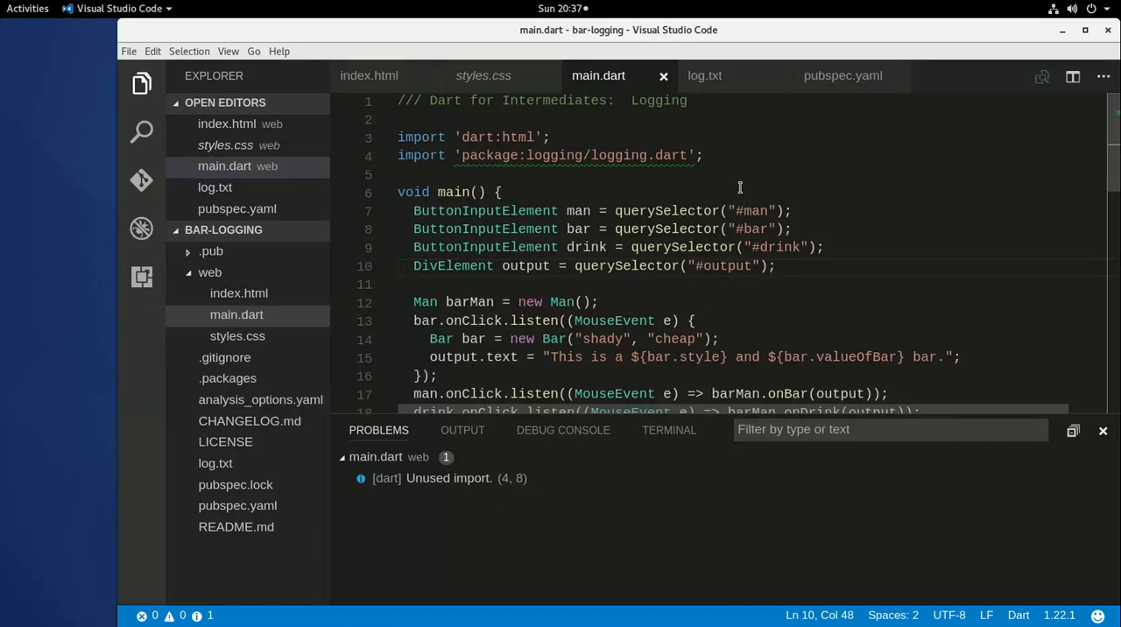
mouse_move(755, 184)
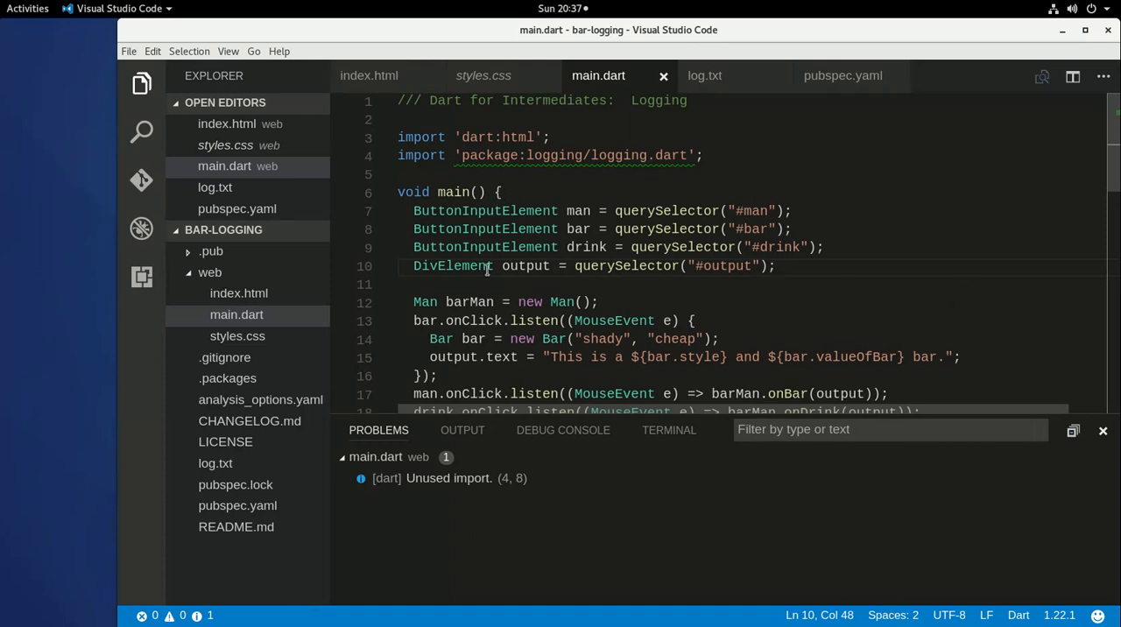
mouse_move(833, 318)
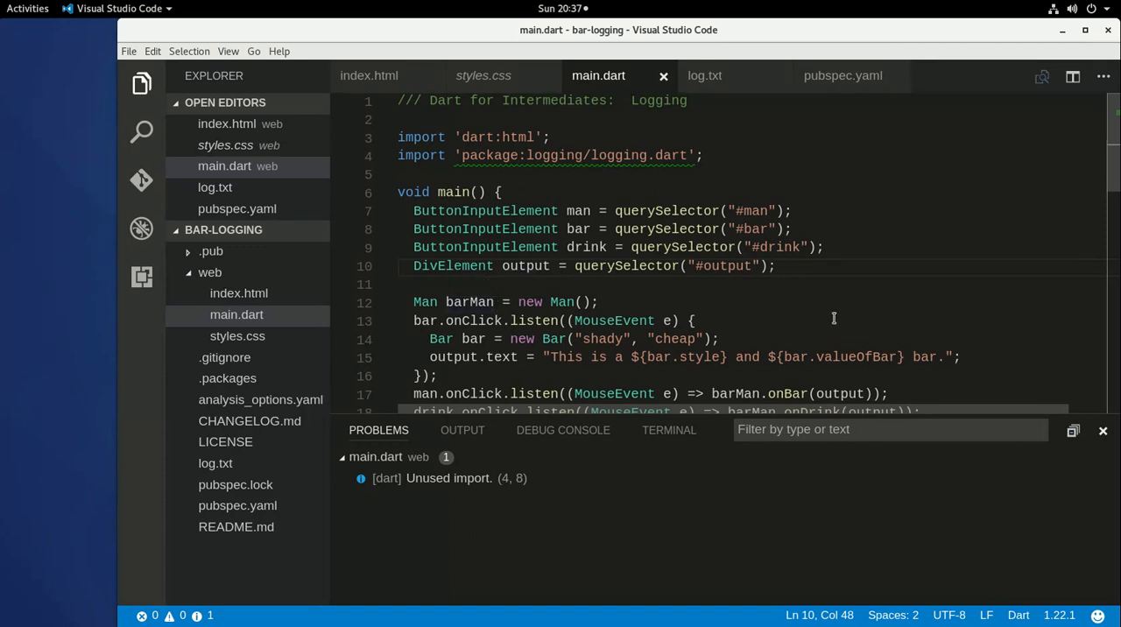
mouse_move(827, 301)
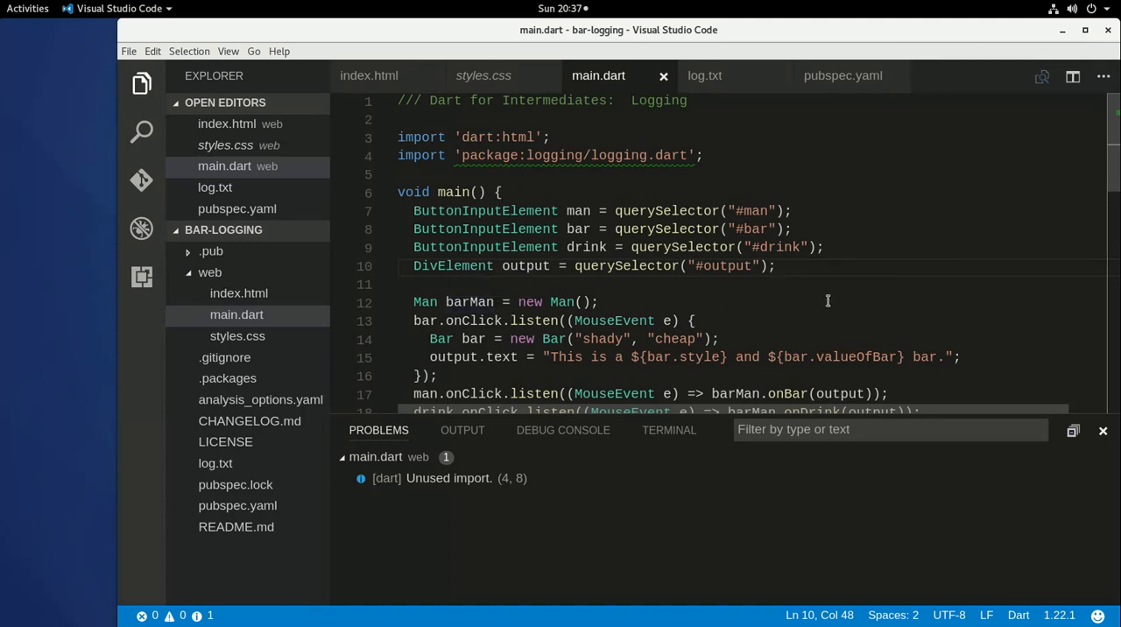
mouse_move(530, 302)
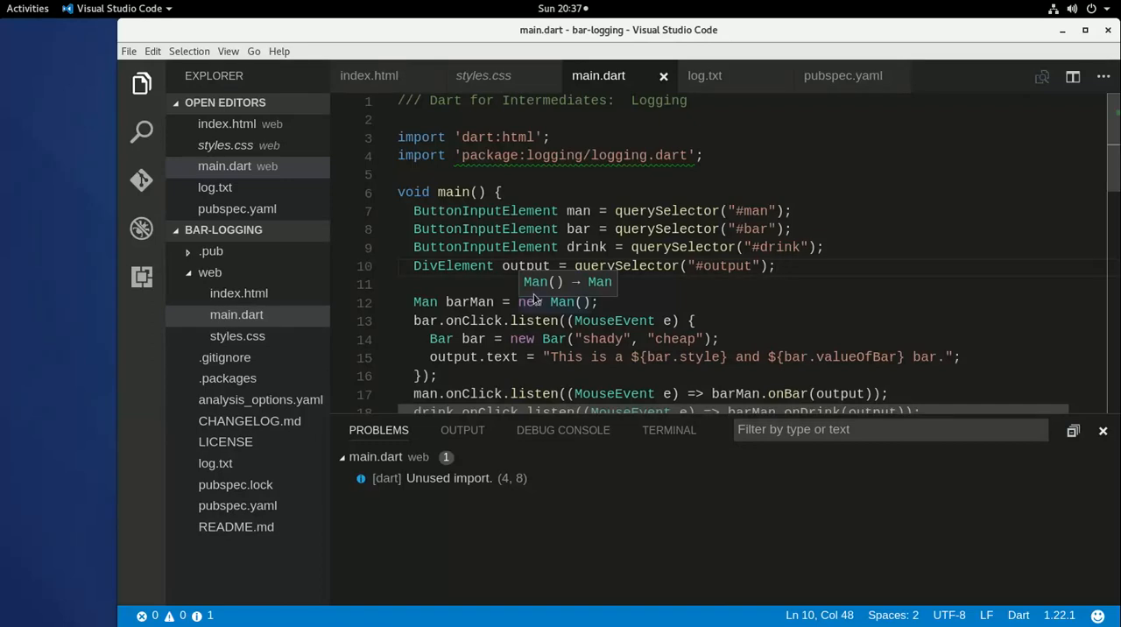
mouse_move(975, 247)
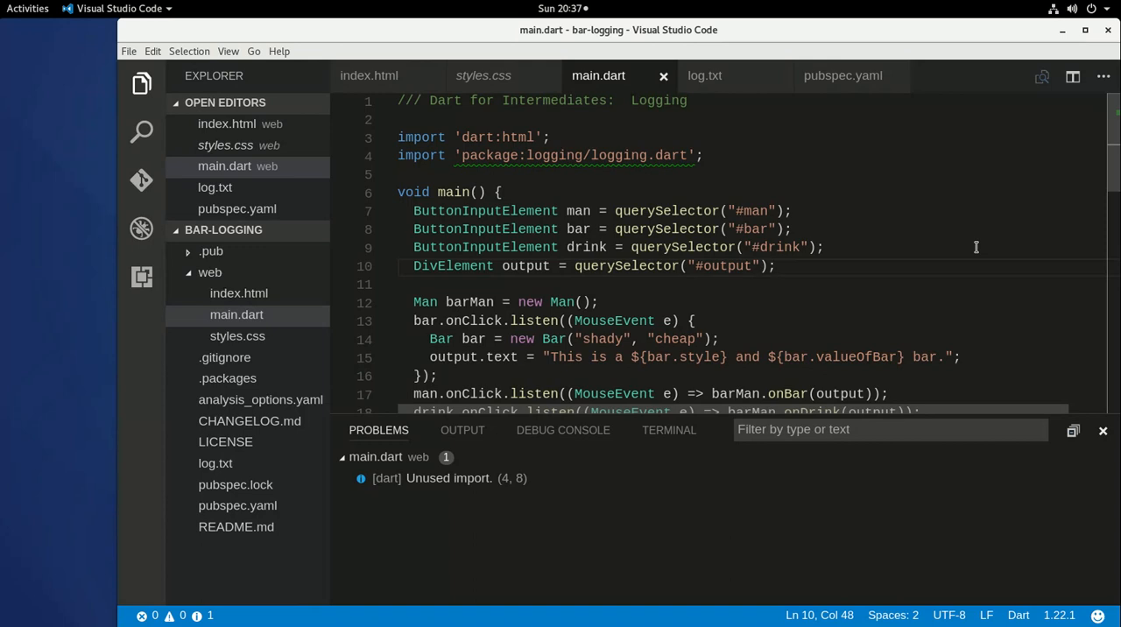
mouse_move(657, 266)
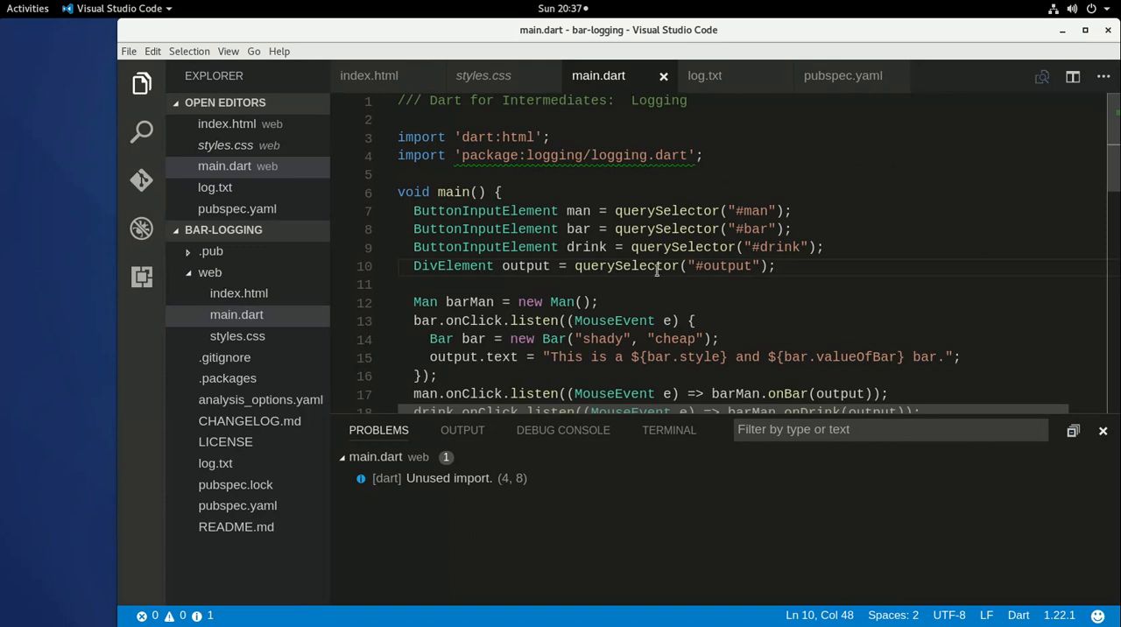
mouse_move(867, 300)
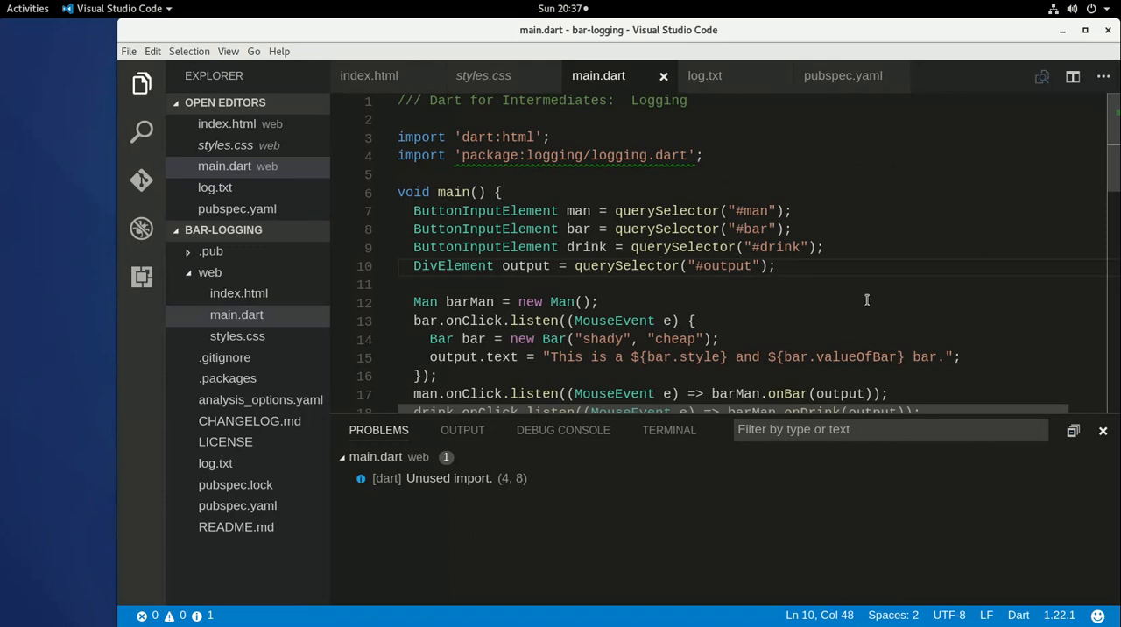
mouse_move(685, 168)
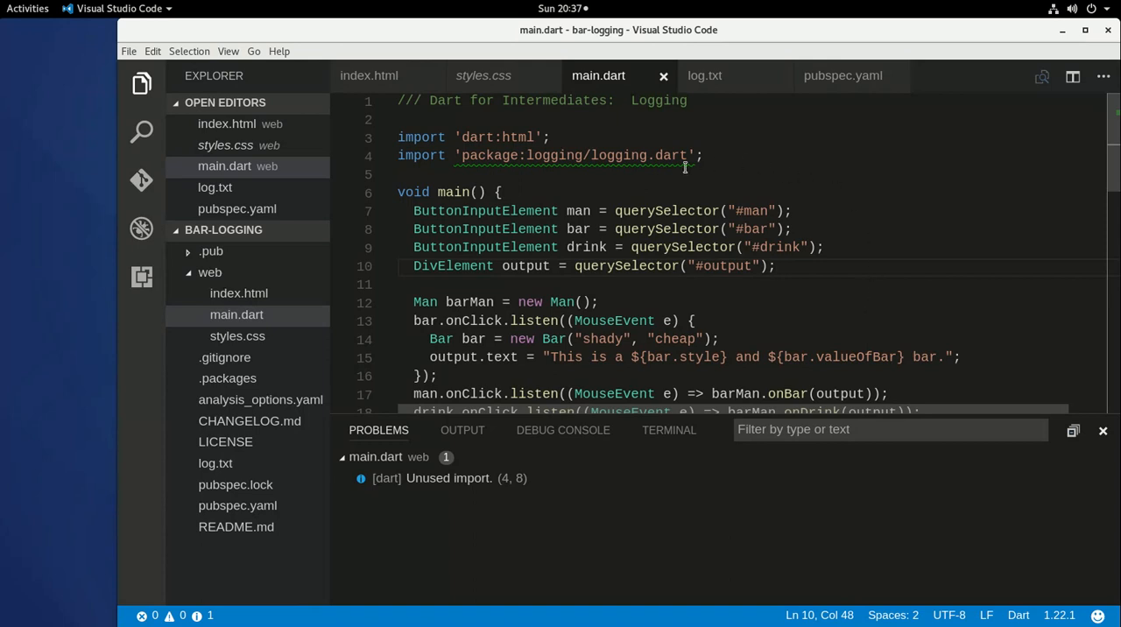
mouse_move(665, 307)
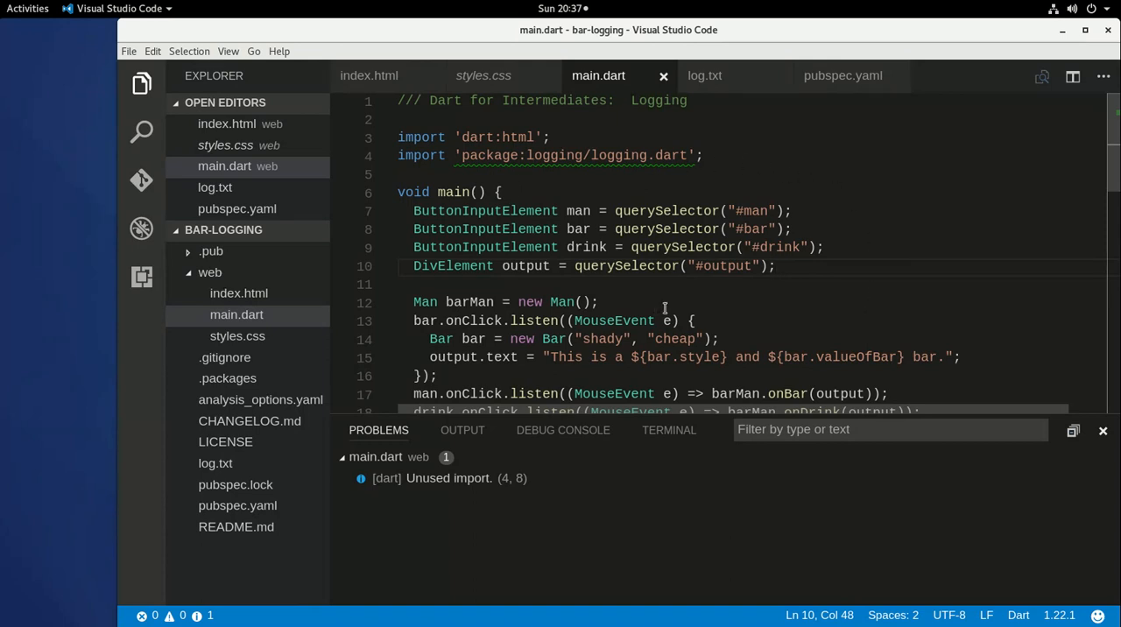
mouse_move(677, 286)
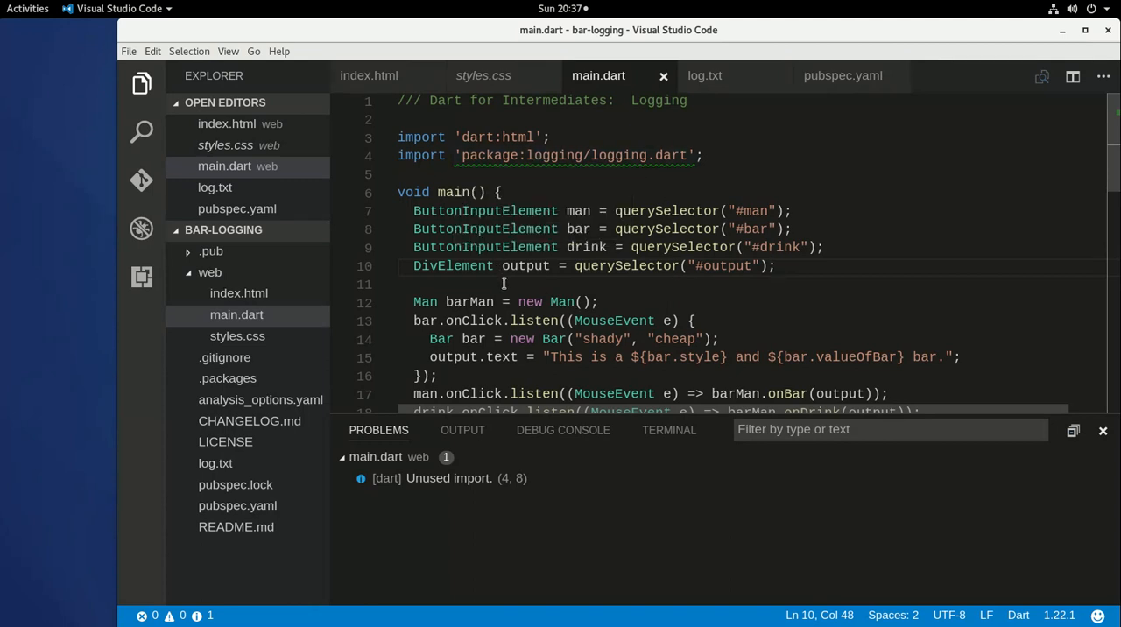
click(772, 266)
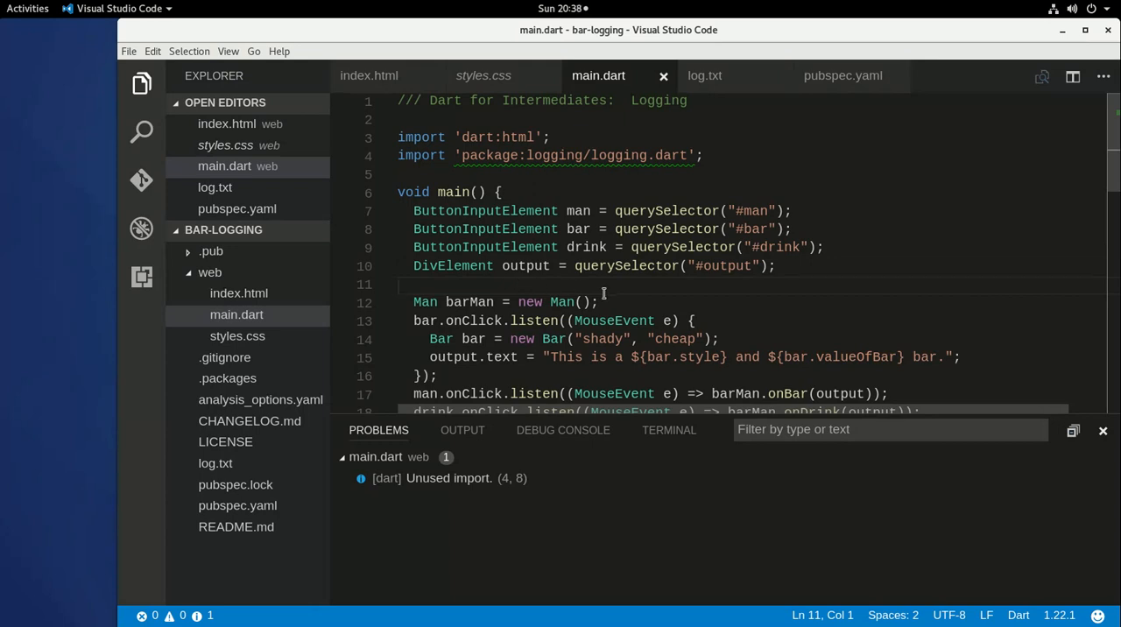
mouse_move(606, 301)
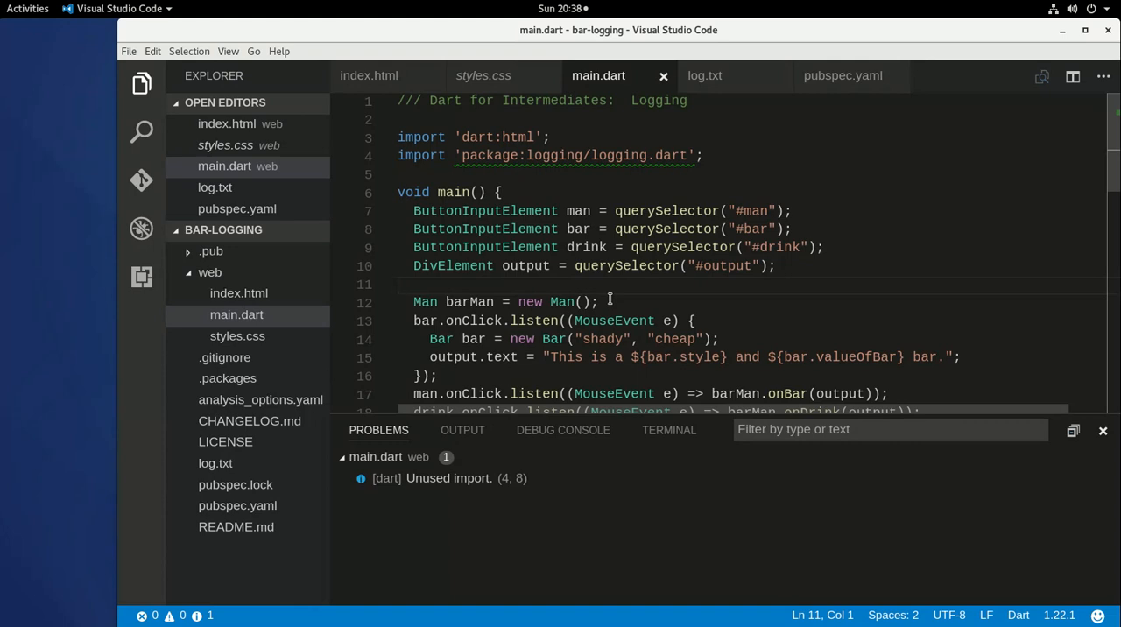
mouse_move(638, 295)
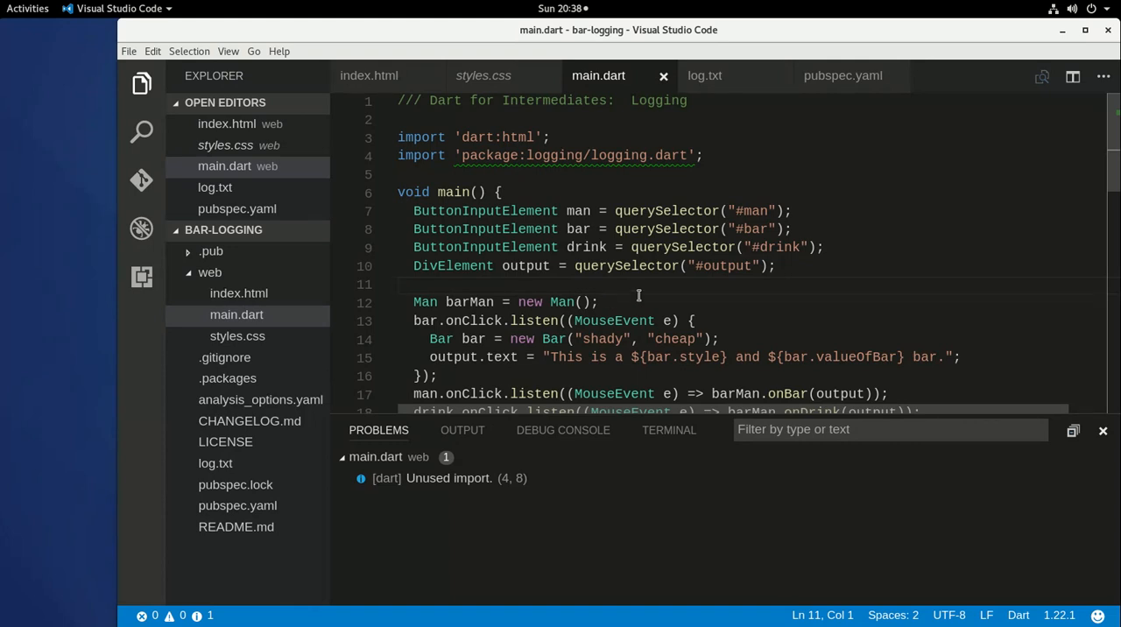
mouse_move(702, 298)
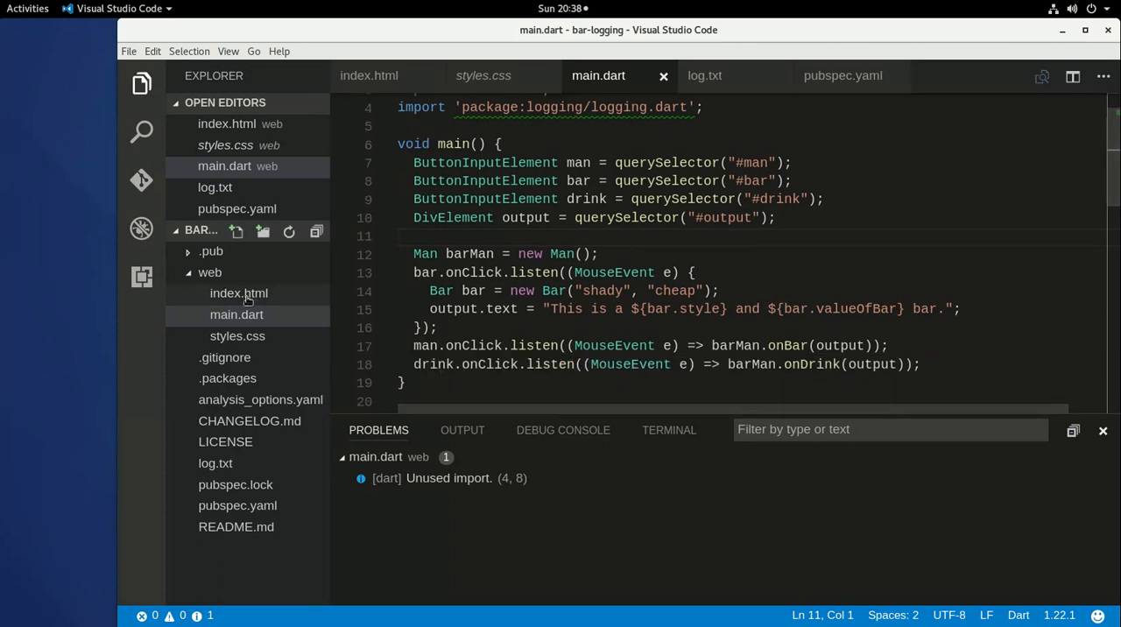
mouse_move(574, 162)
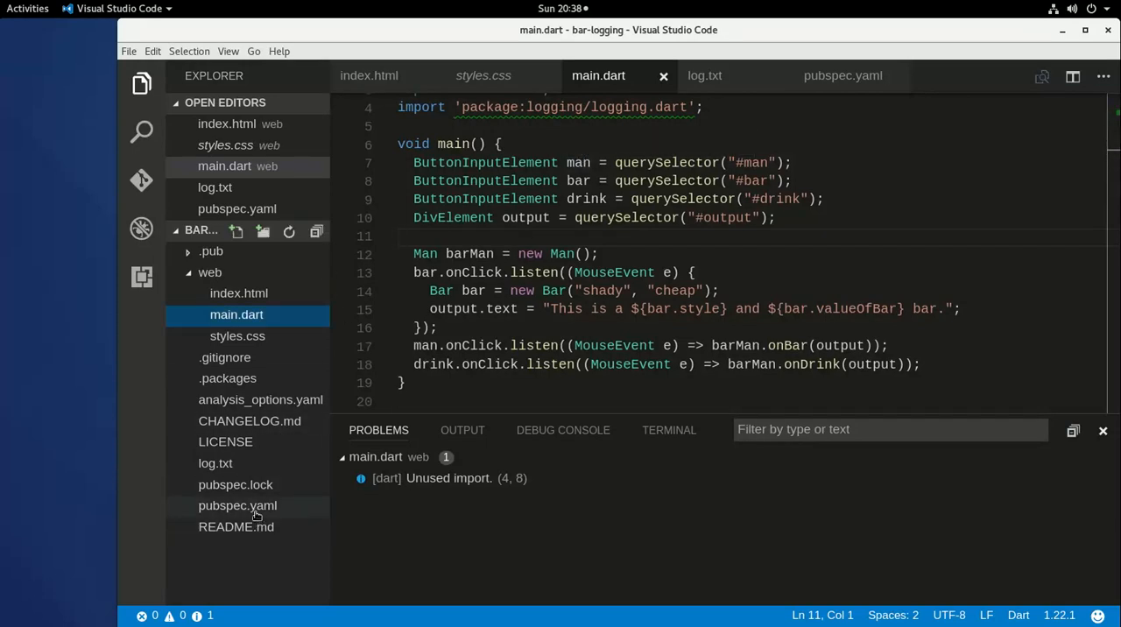
- Open pubspec.yaml to confirm the logging: any dev dependency and successful pub get
click(237, 505)
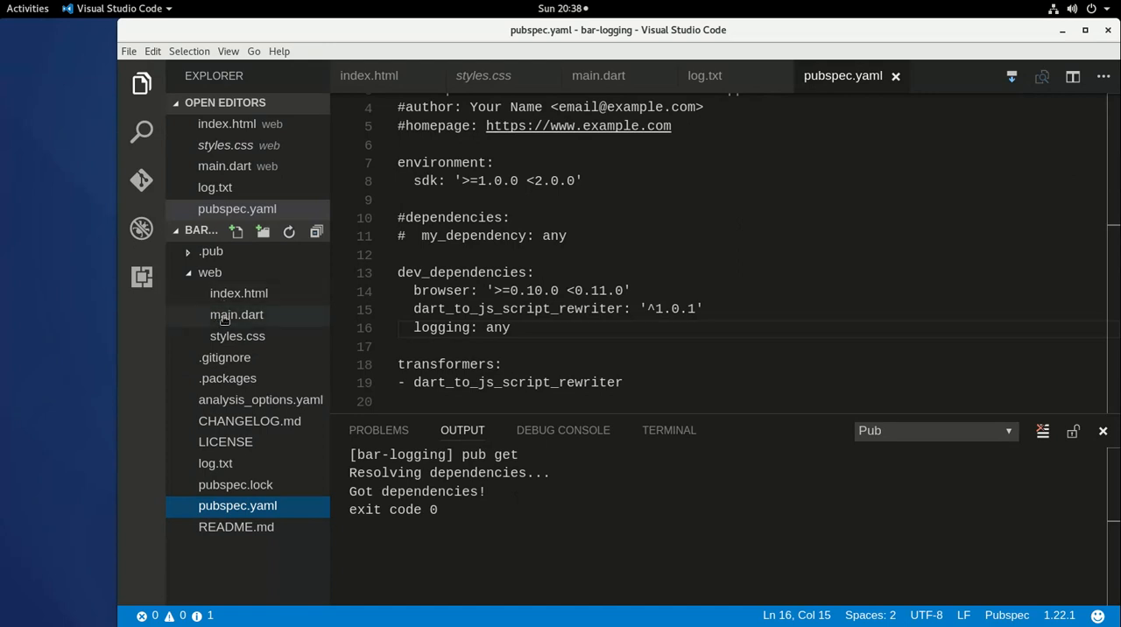
- Review the man, bar and drink button ids in index.html, then return to main.dart
click(237, 313)
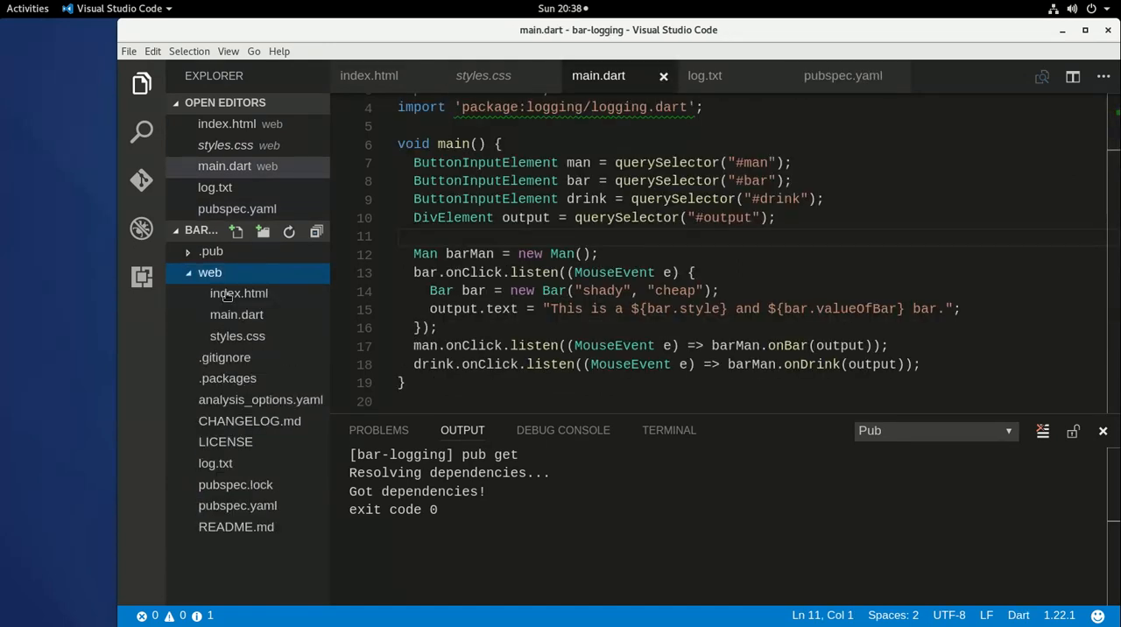
click(238, 292)
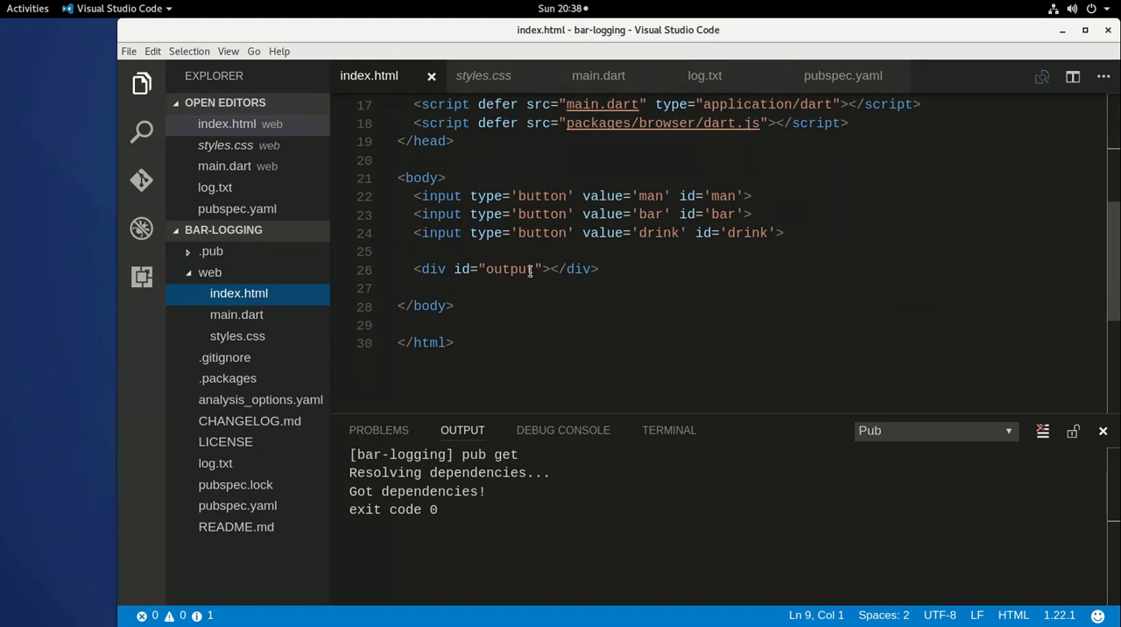
double_click(545, 195)
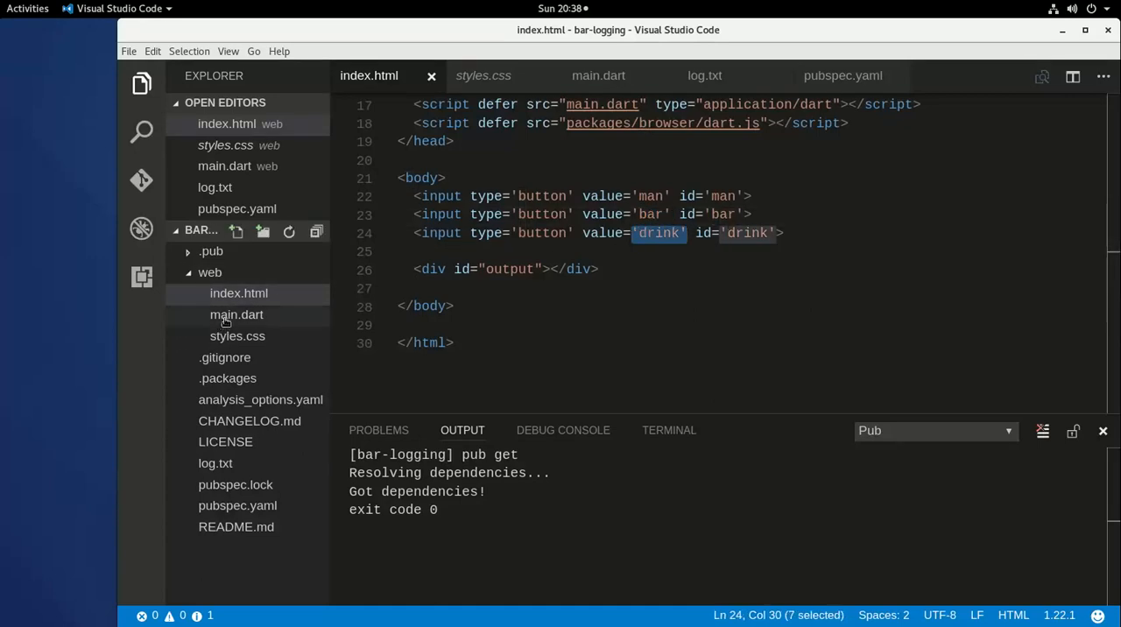
click(235, 315)
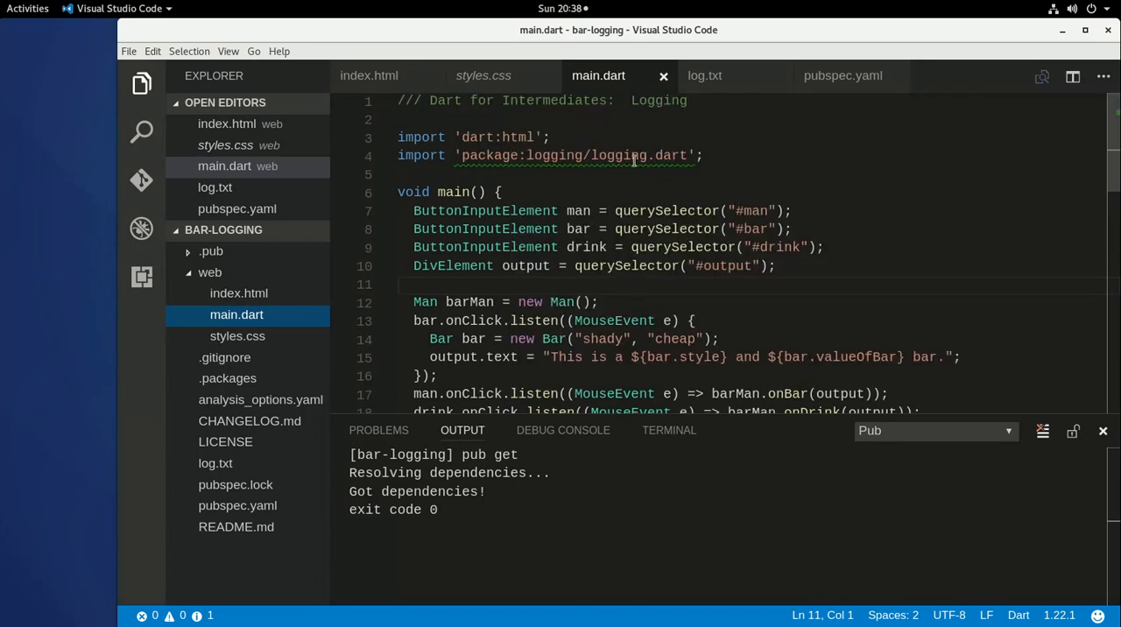
mouse_move(520, 137)
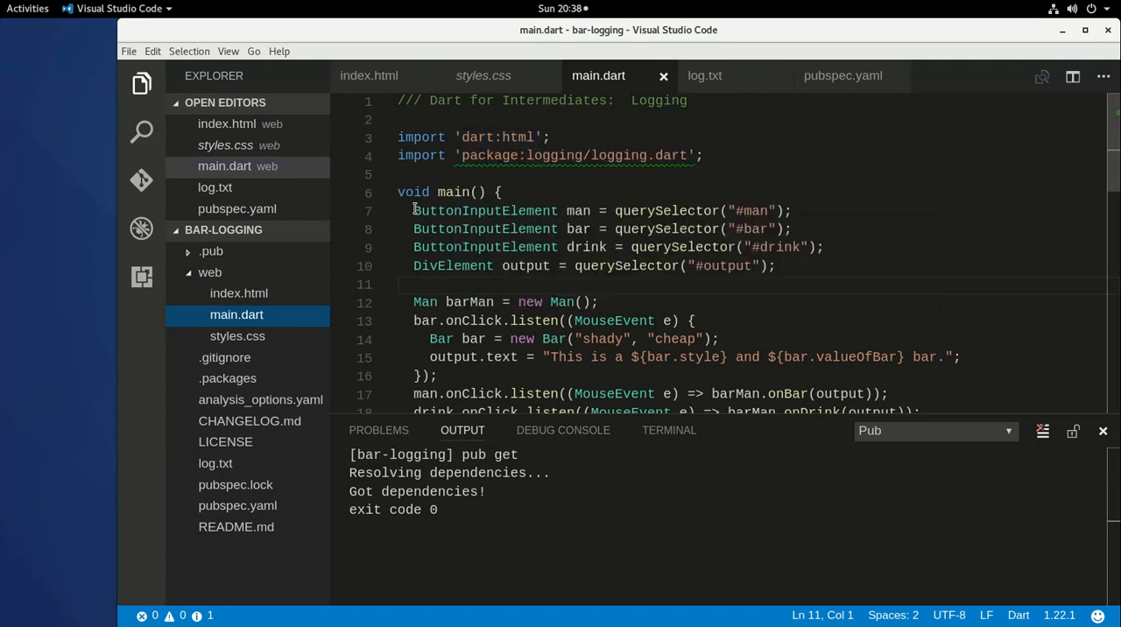
double_click(529, 266)
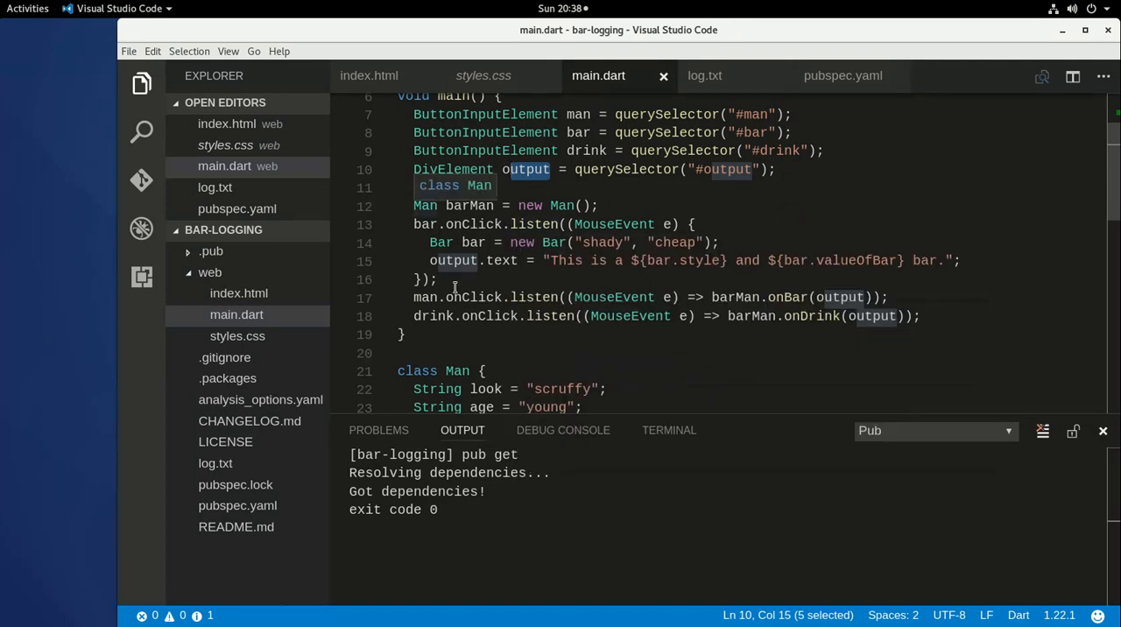
scroll(down, 3)
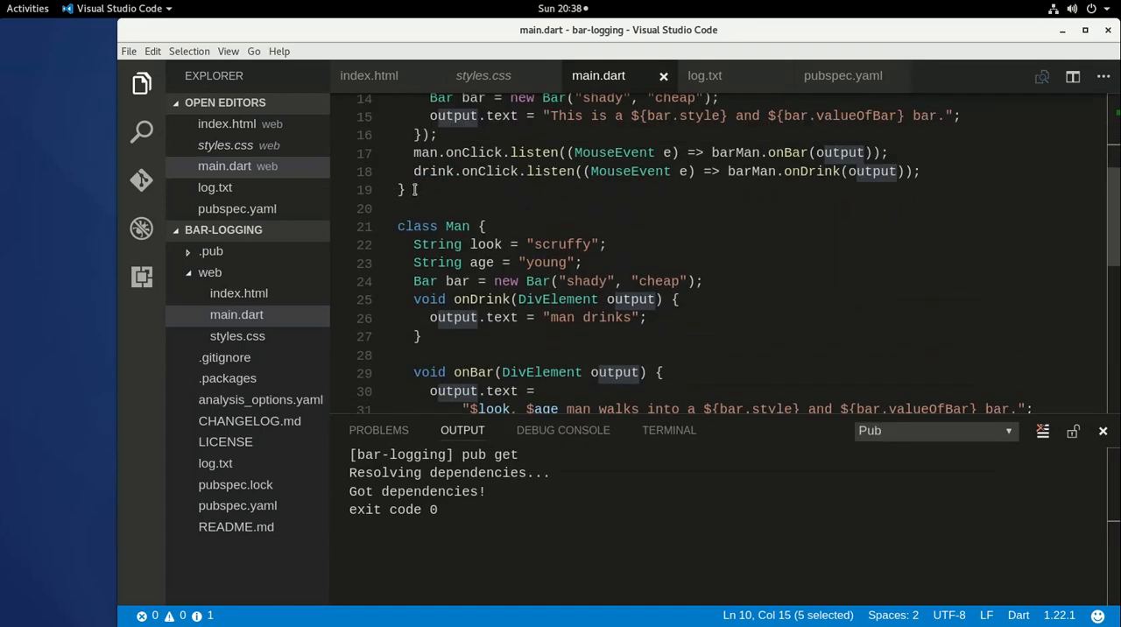
scroll(down, 3)
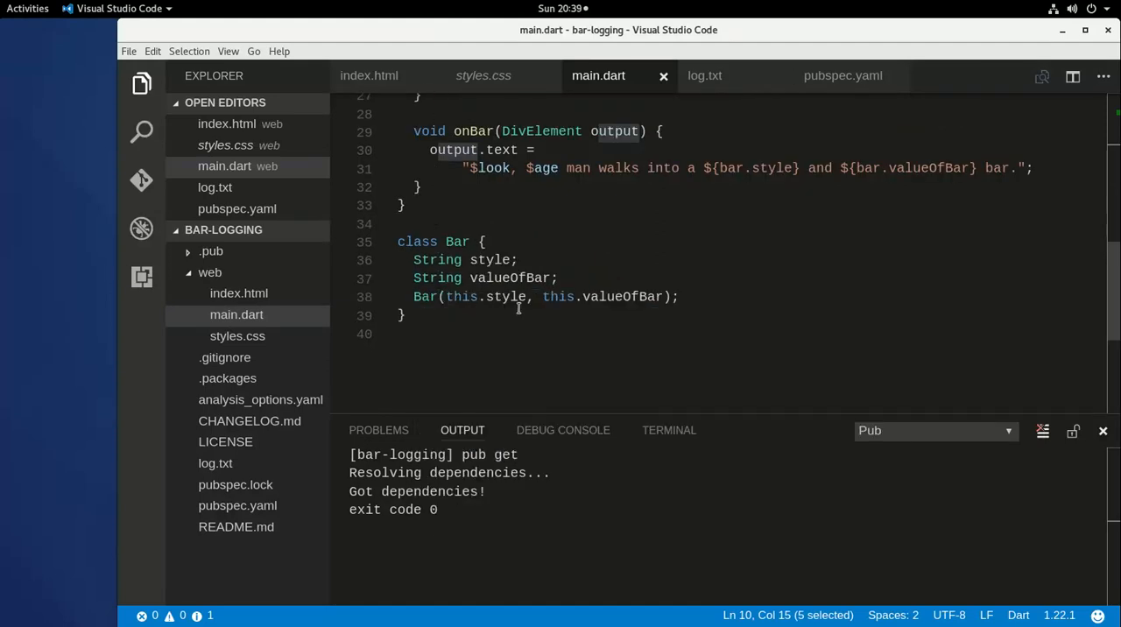
scroll(up, 3)
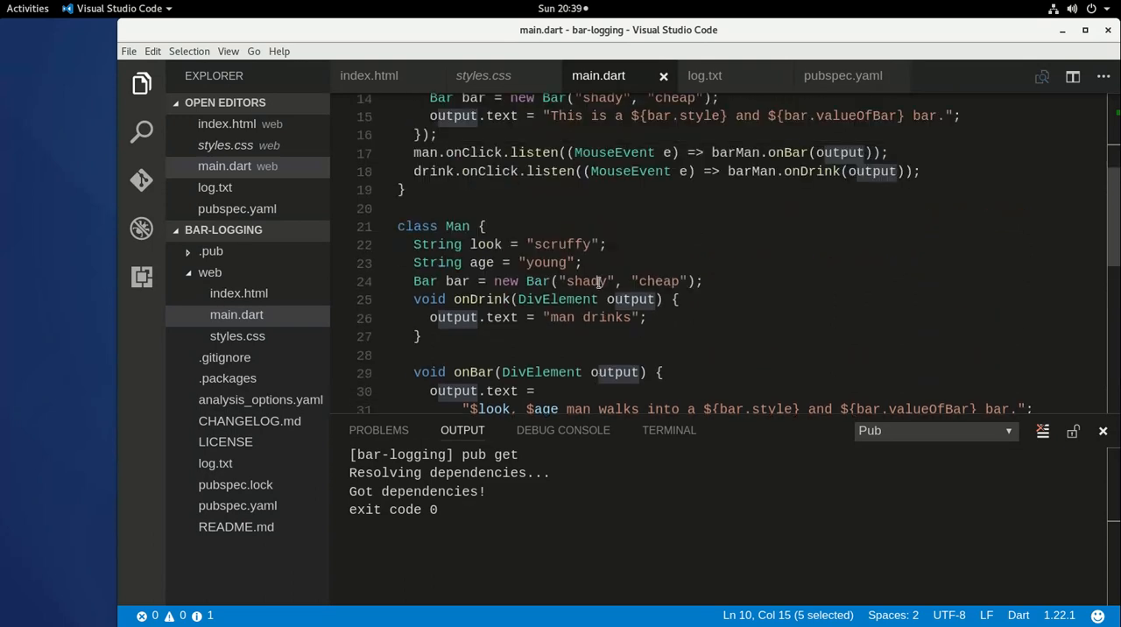
scroll(down, 3)
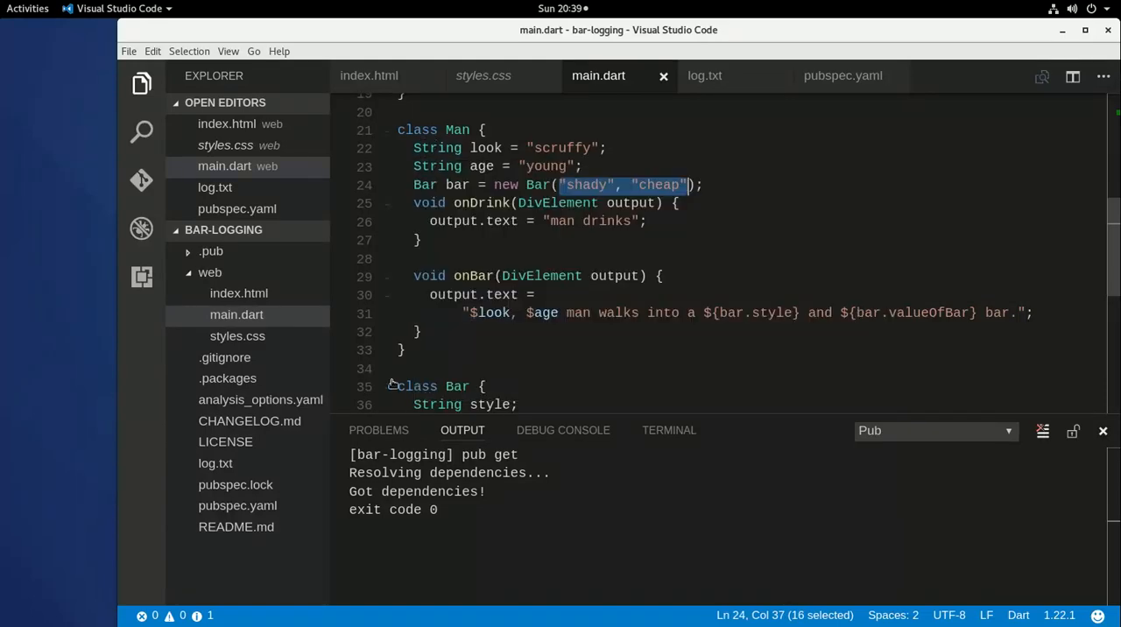
mouse_move(457, 386)
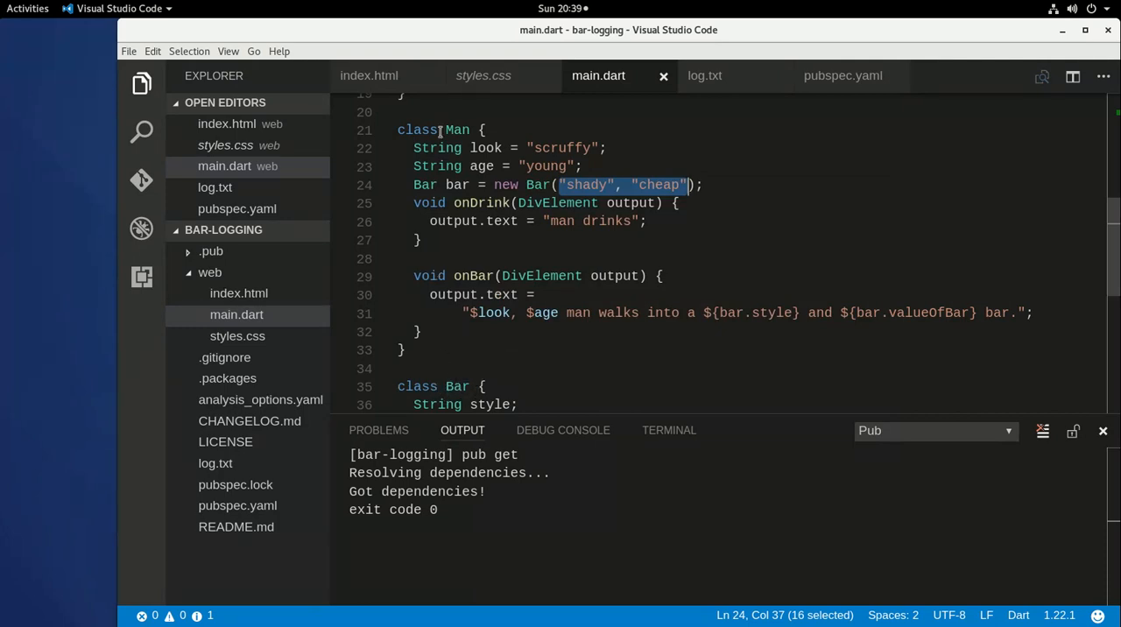
mouse_move(593, 295)
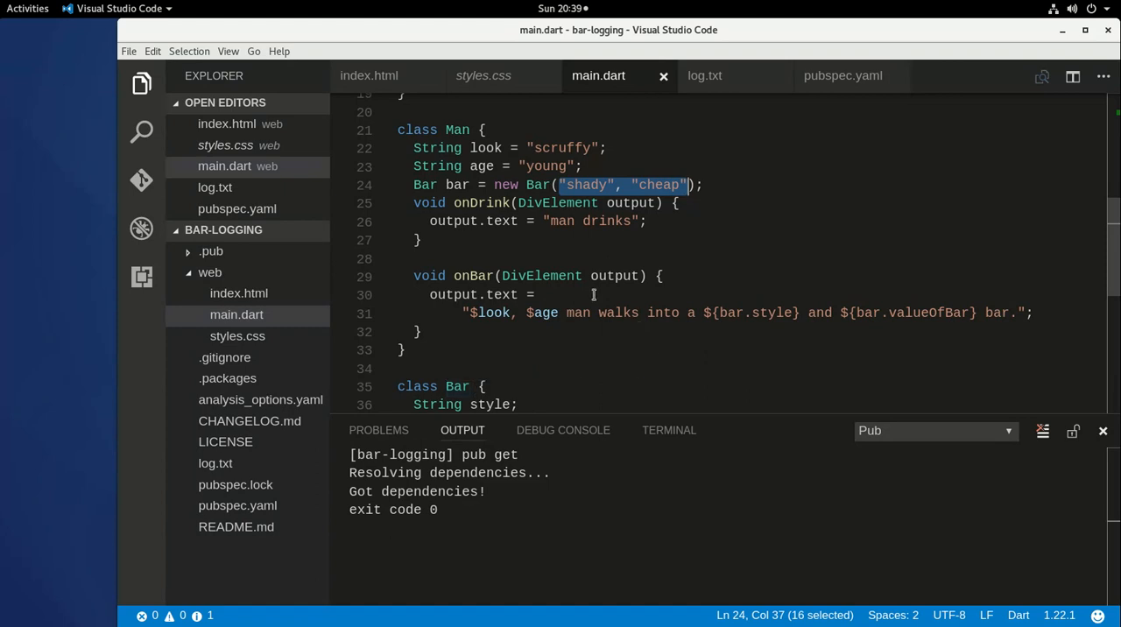
mouse_move(544, 249)
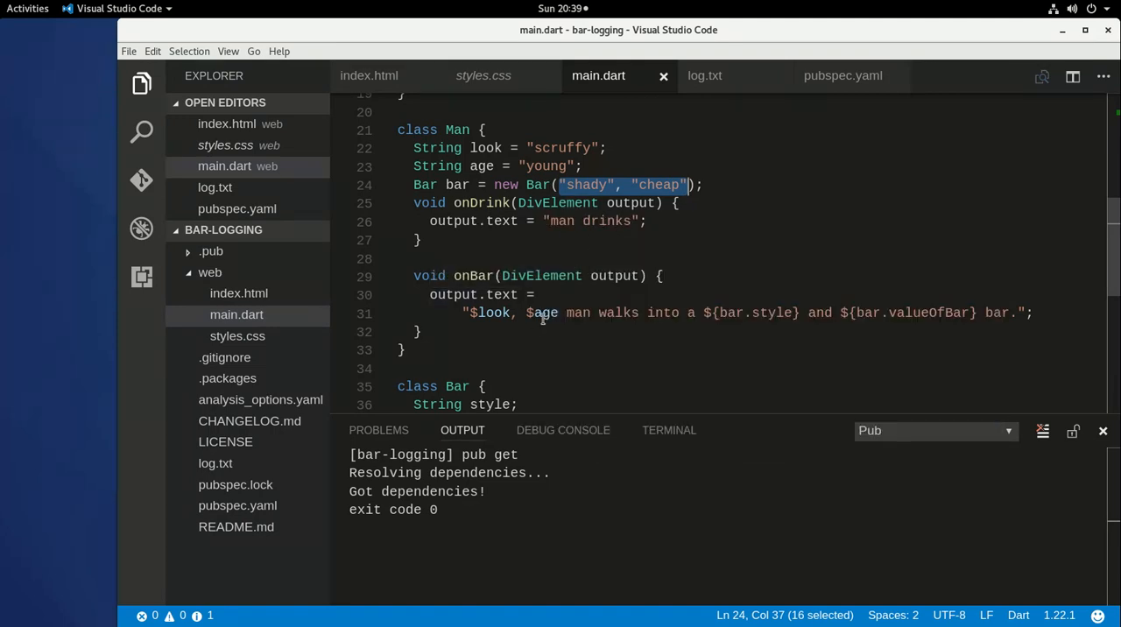
mouse_move(492, 309)
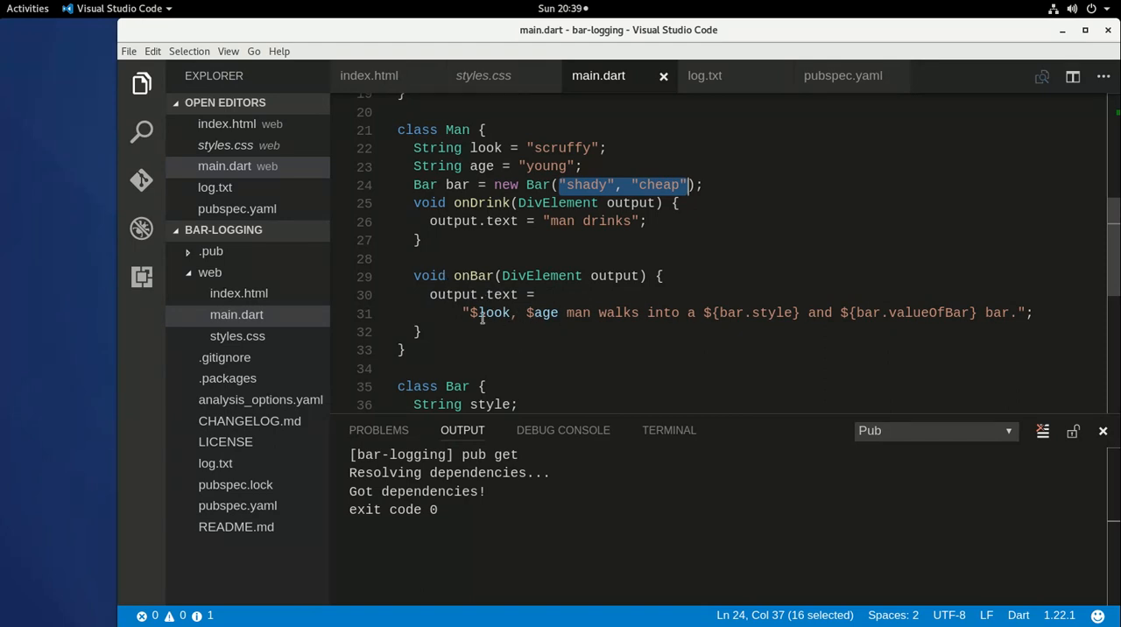
mouse_move(543, 313)
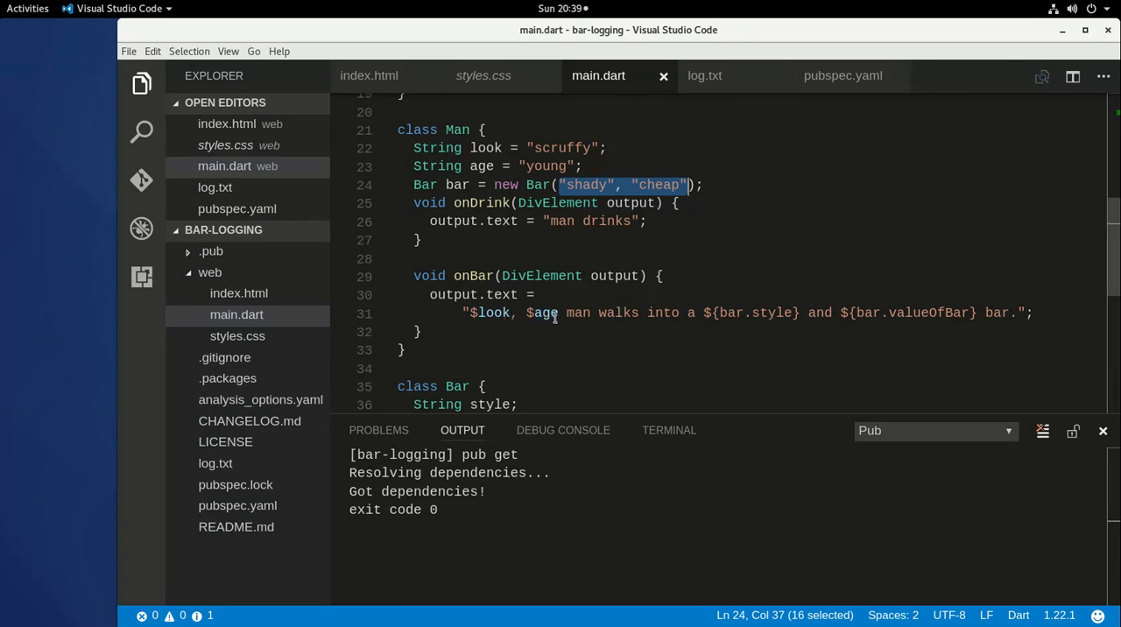
mouse_move(767, 312)
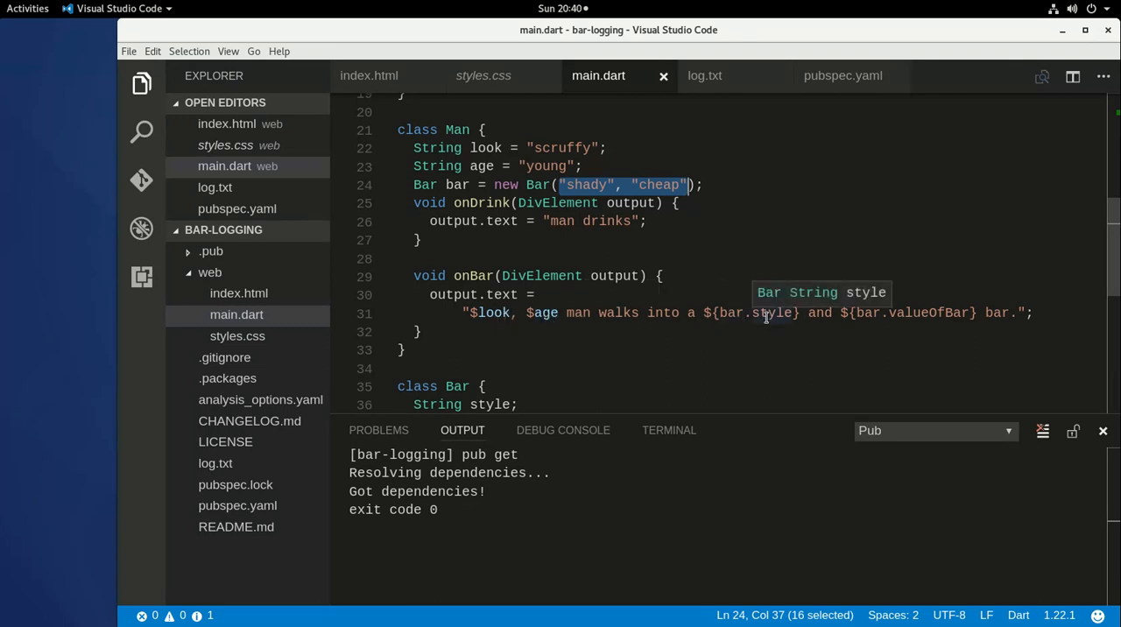
mouse_move(821, 353)
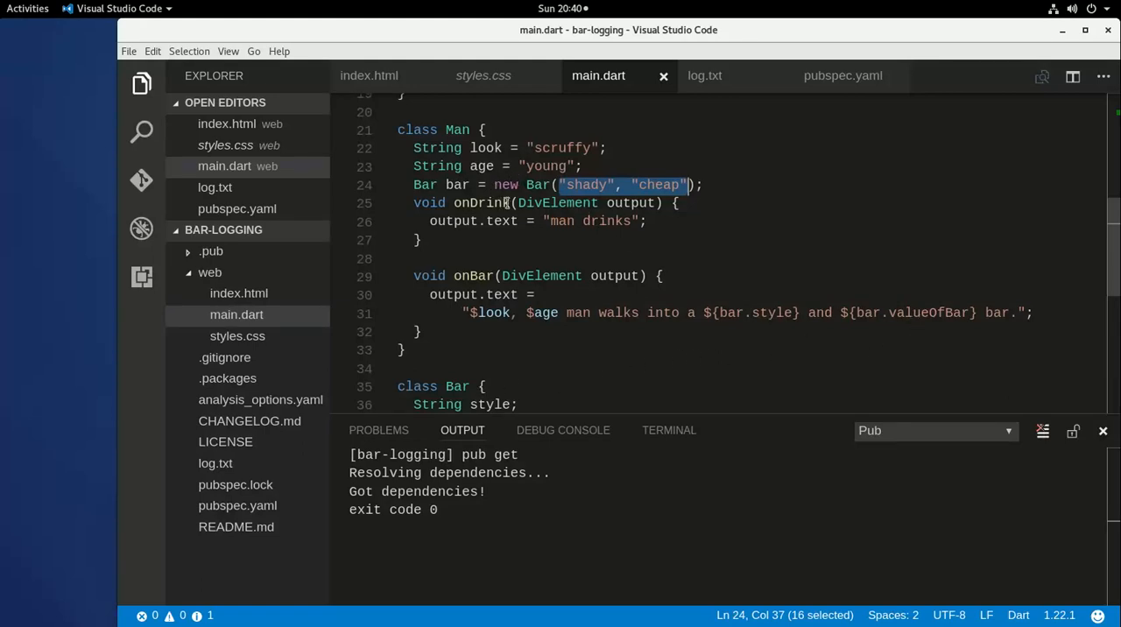
mouse_move(996, 299)
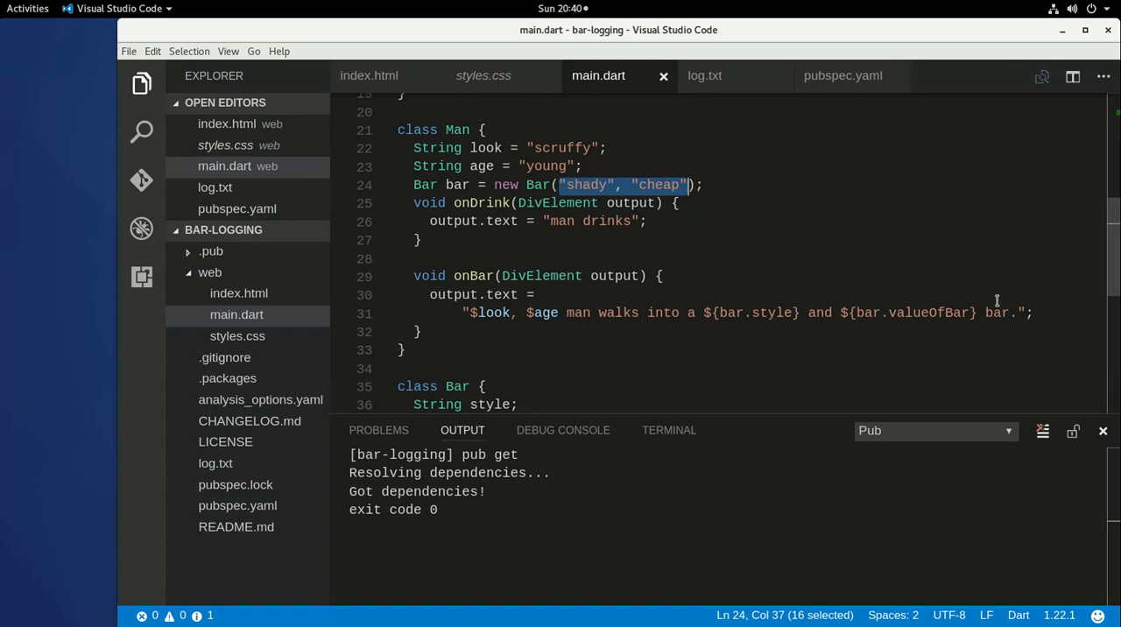
scroll(up, 3)
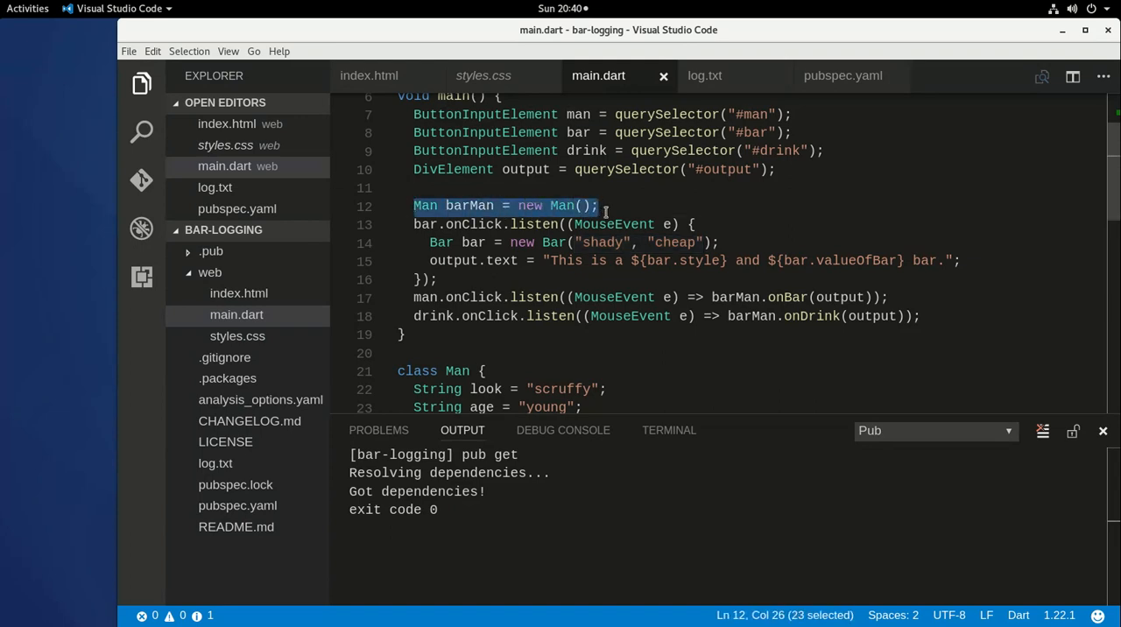
mouse_move(464, 356)
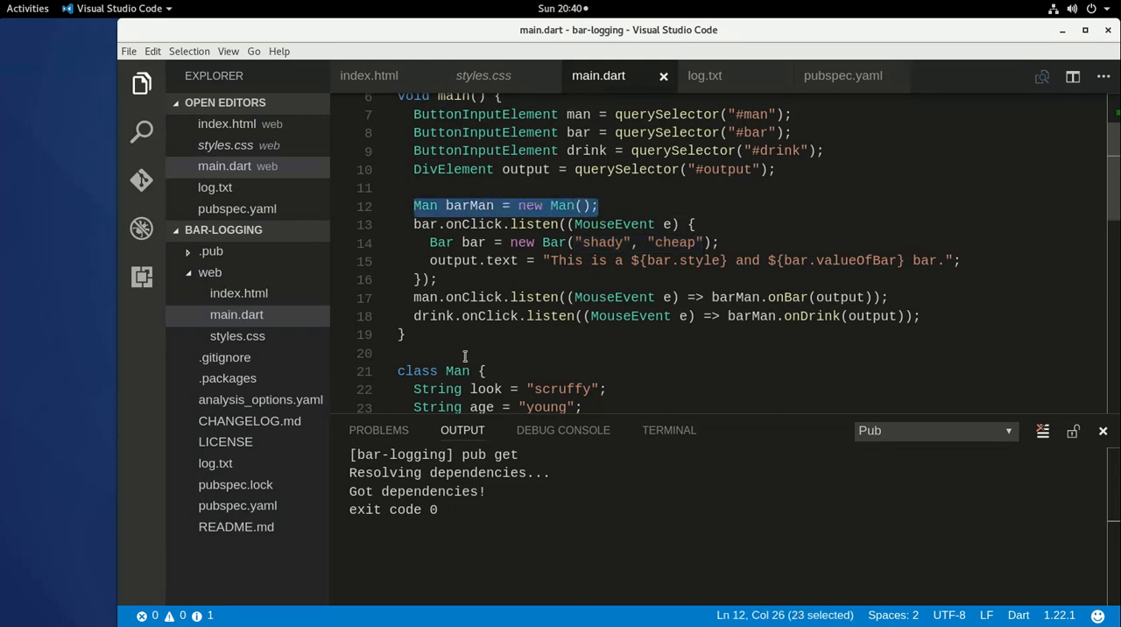
click(449, 205)
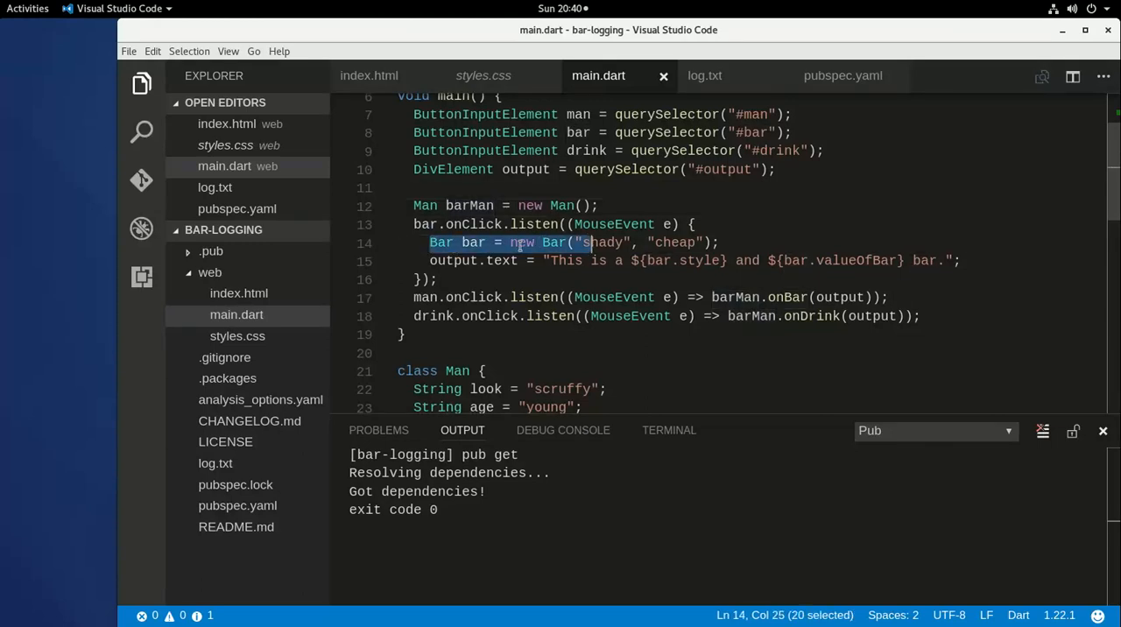
click(681, 242)
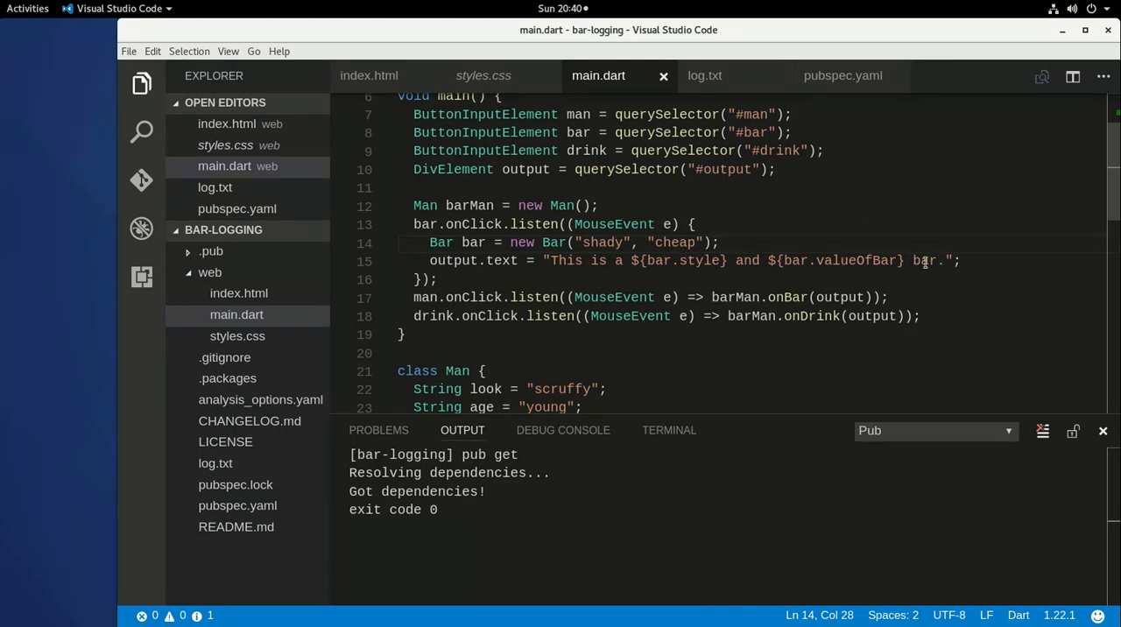
mouse_move(791, 297)
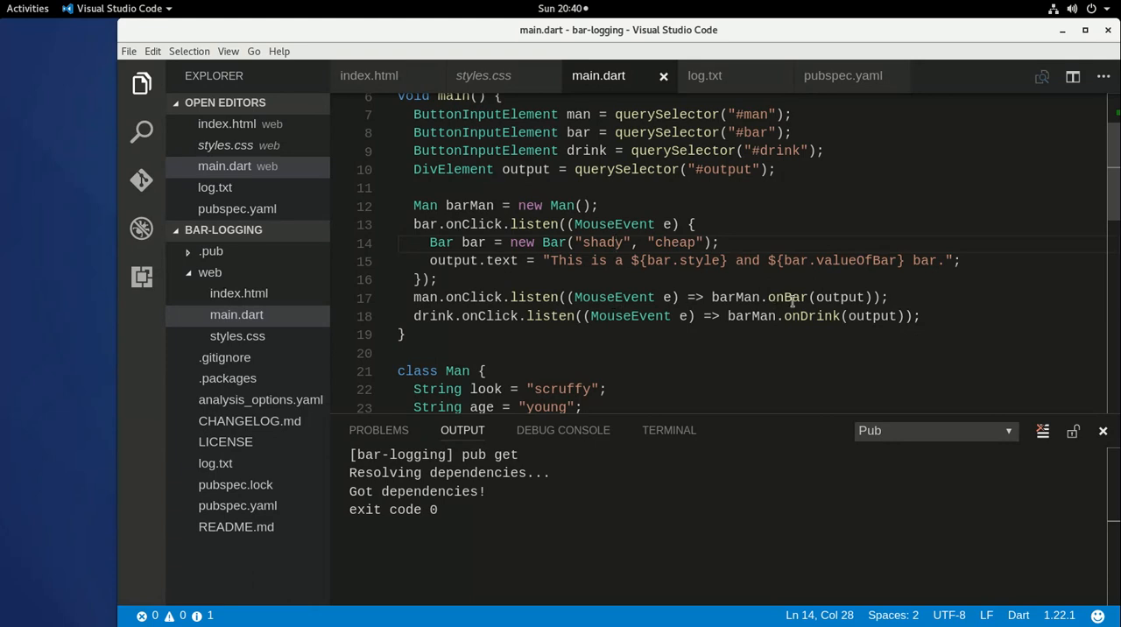
double_click(786, 297)
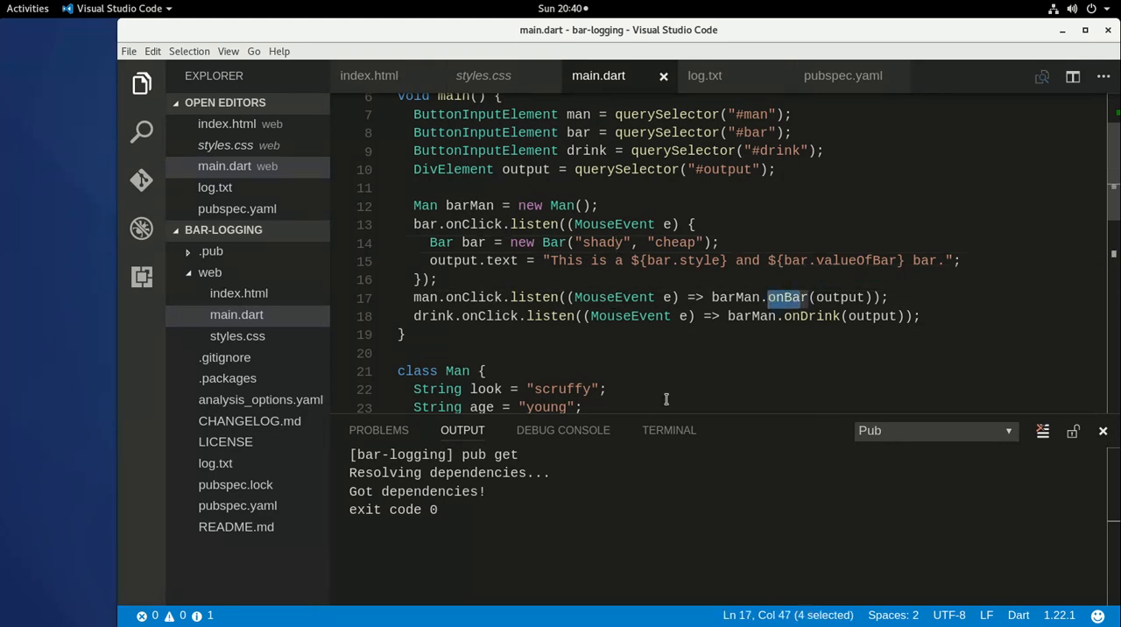
scroll(down, 3)
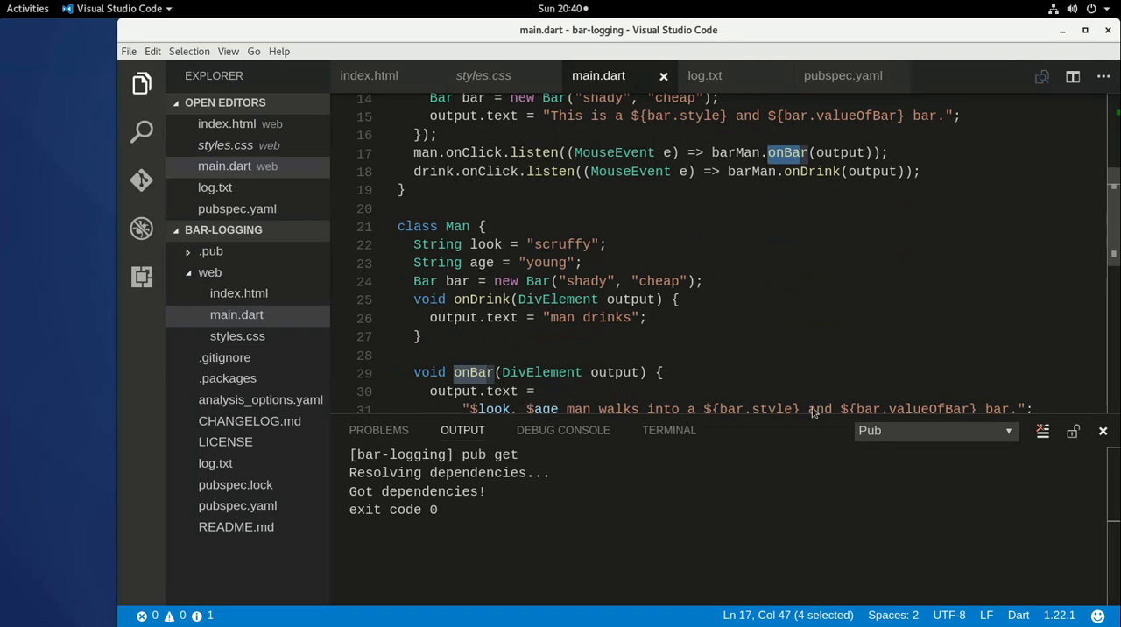
mouse_move(497, 149)
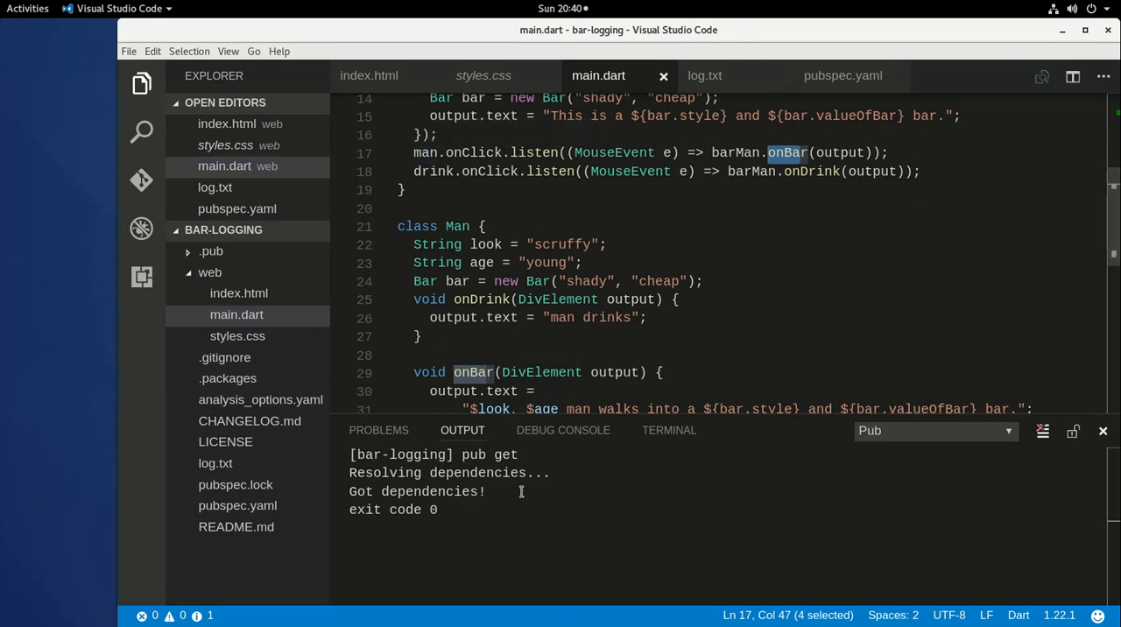
mouse_move(480, 317)
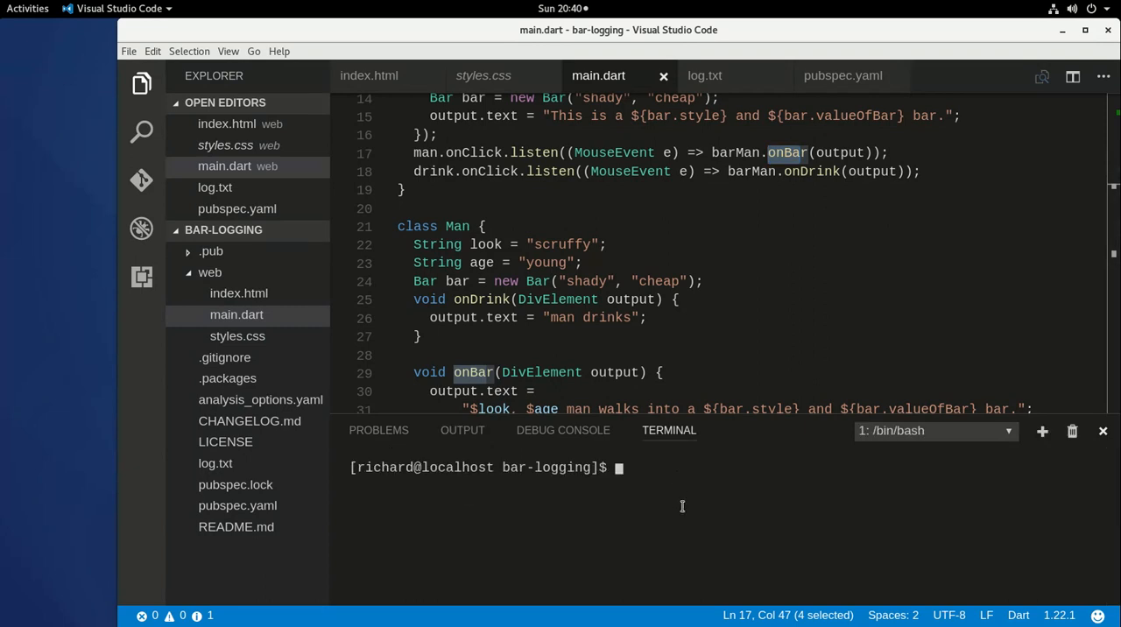
- Run pub serve to host the app on localhost:8080 and launch Chromium
text(pub serve)
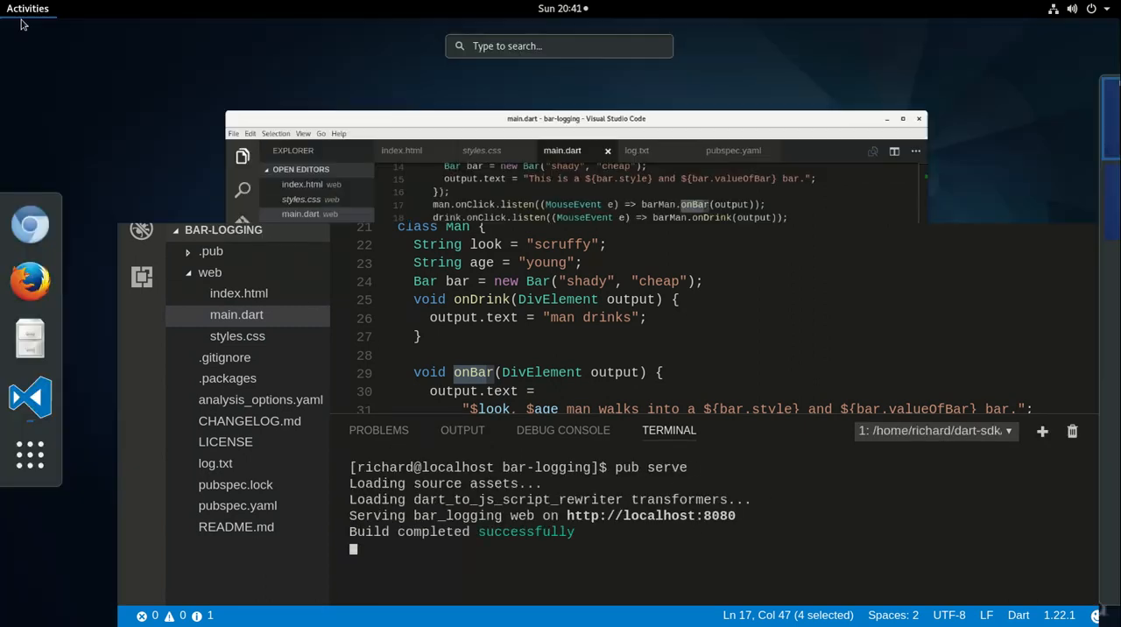
click(902, 118)
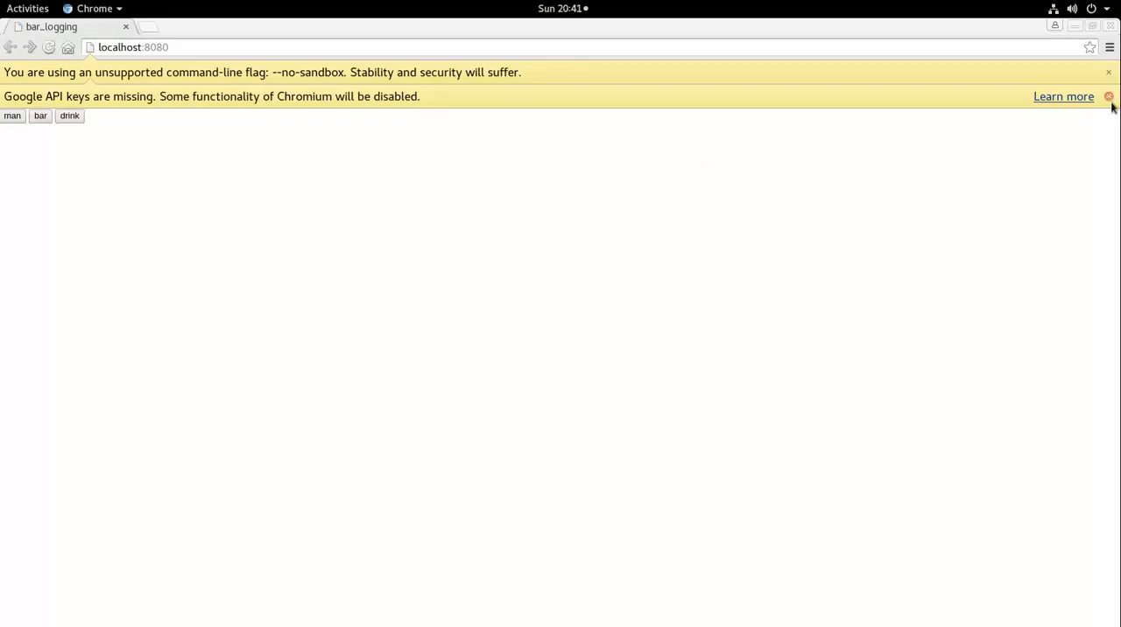
- Zoom in and click man, bar and drink, ending with the 'man drinks' message
key(ctrl+plus)
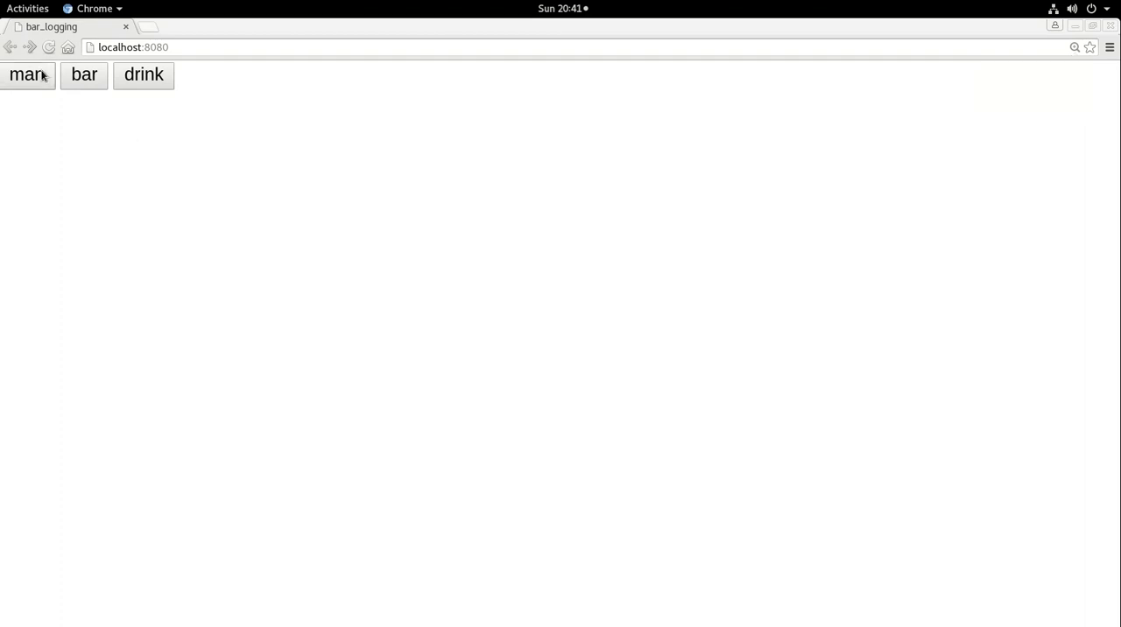
click(27, 74)
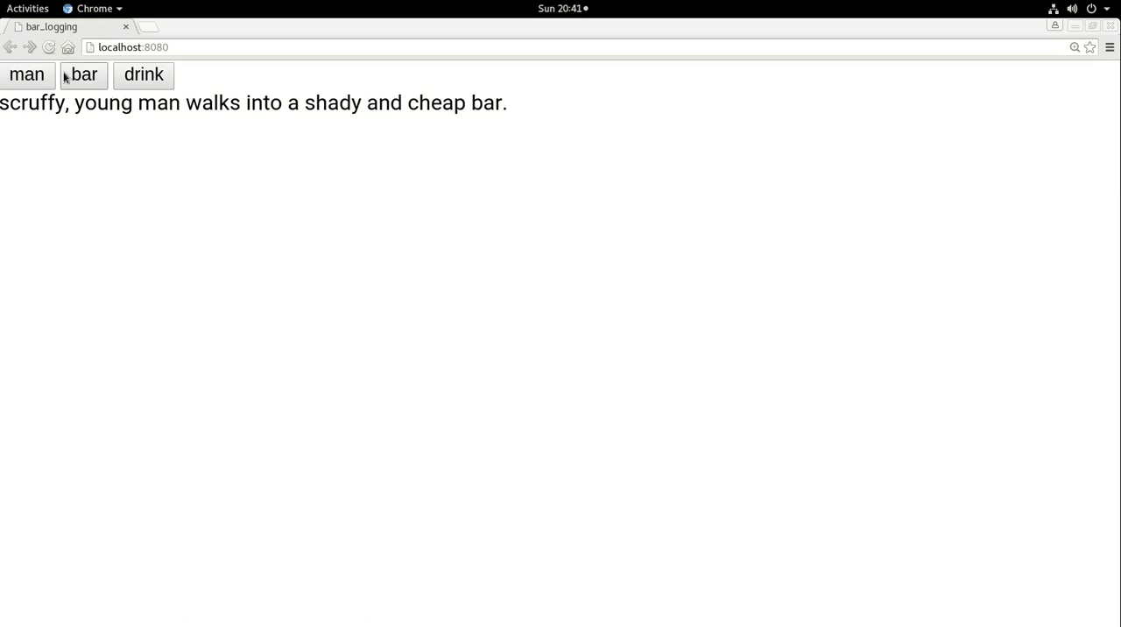
click(84, 74)
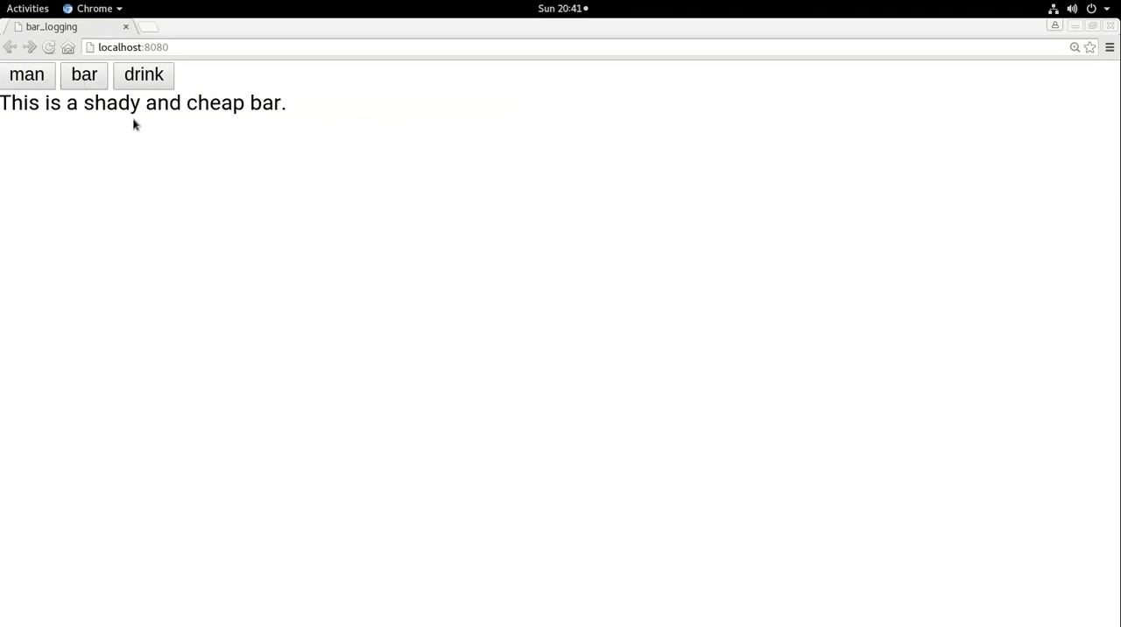
click(143, 75)
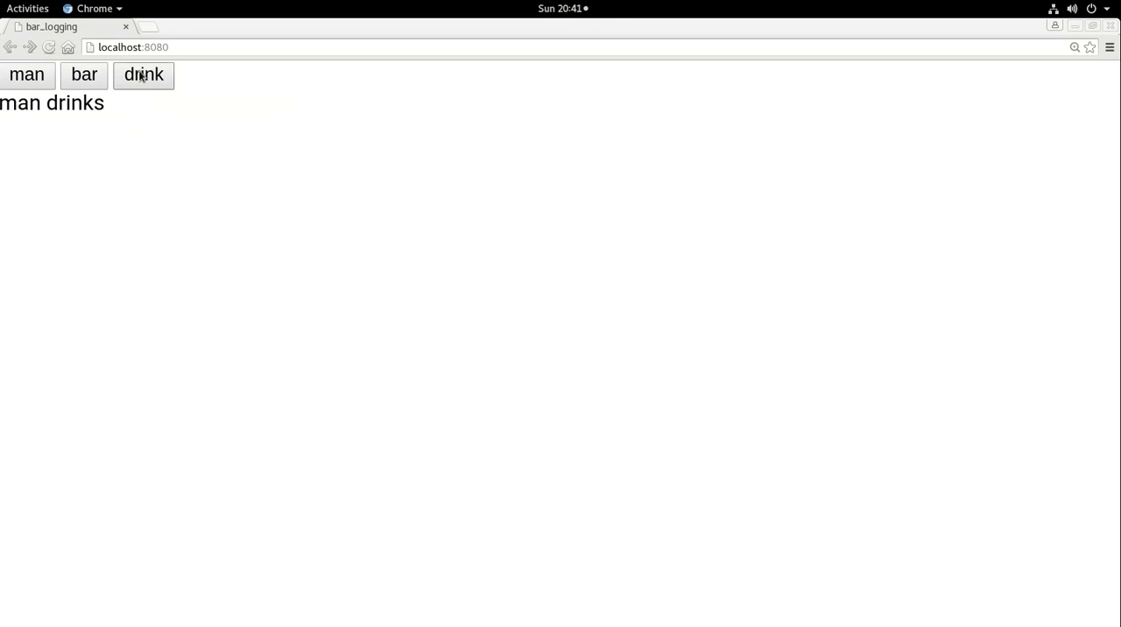
mouse_move(107, 87)
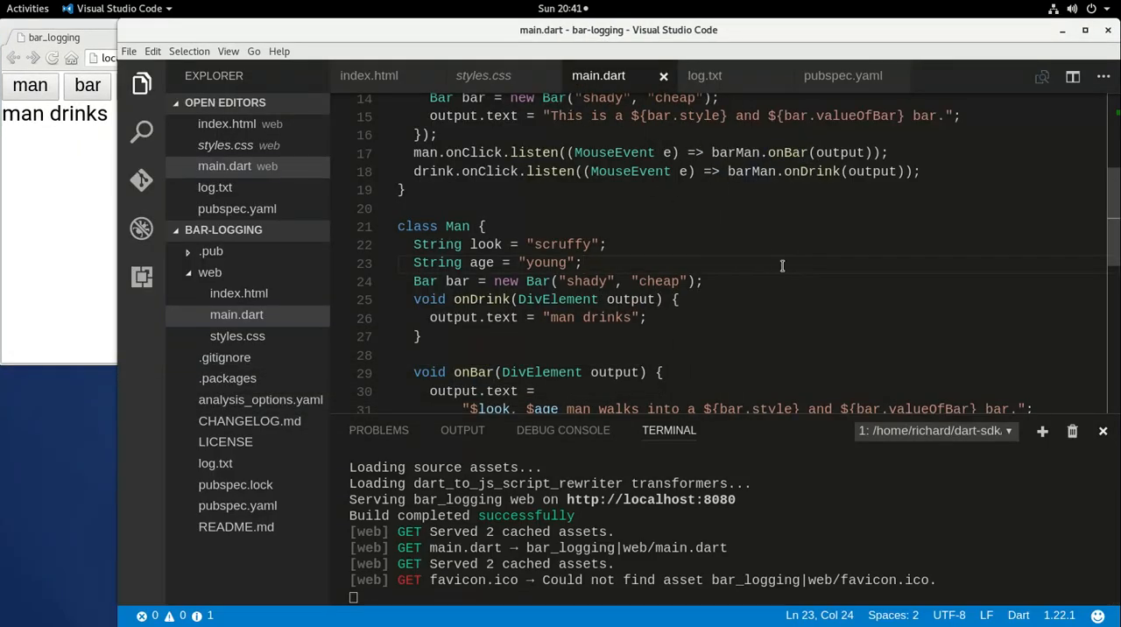
- Scroll through main.dart from the Bar class up to main() to review the code
scroll(down, 3)
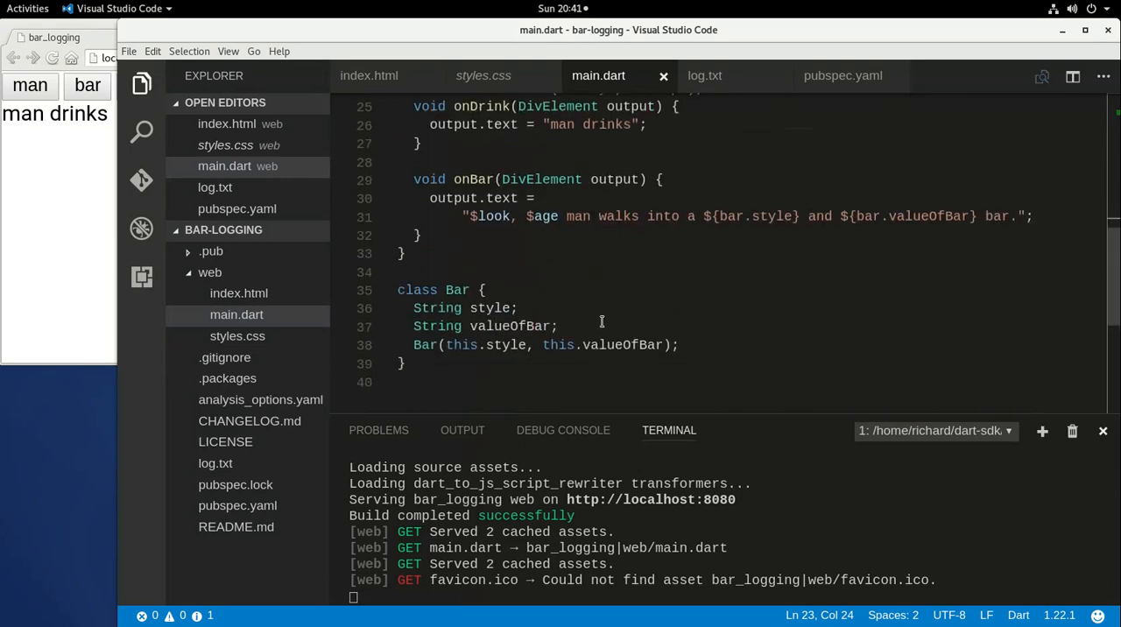
mouse_move(912, 203)
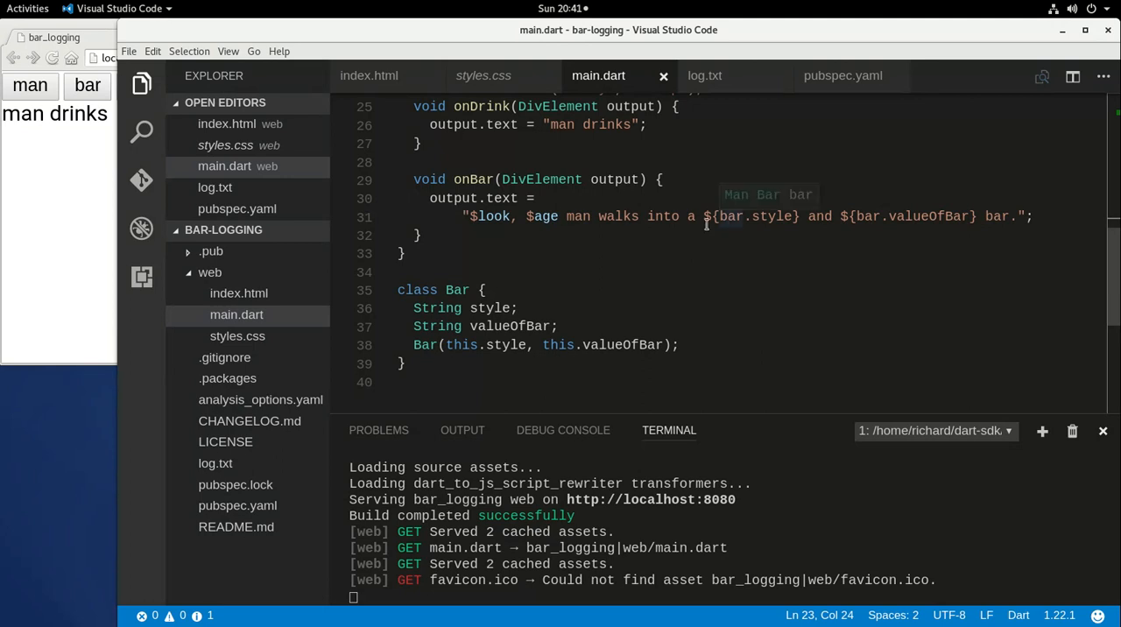
scroll(up, 3)
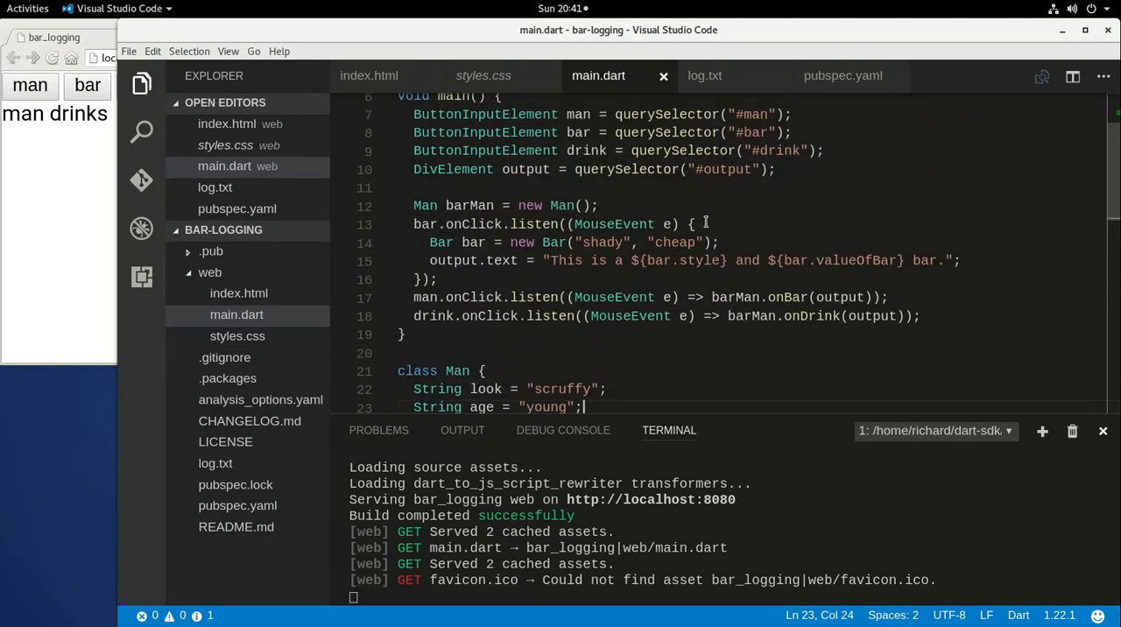